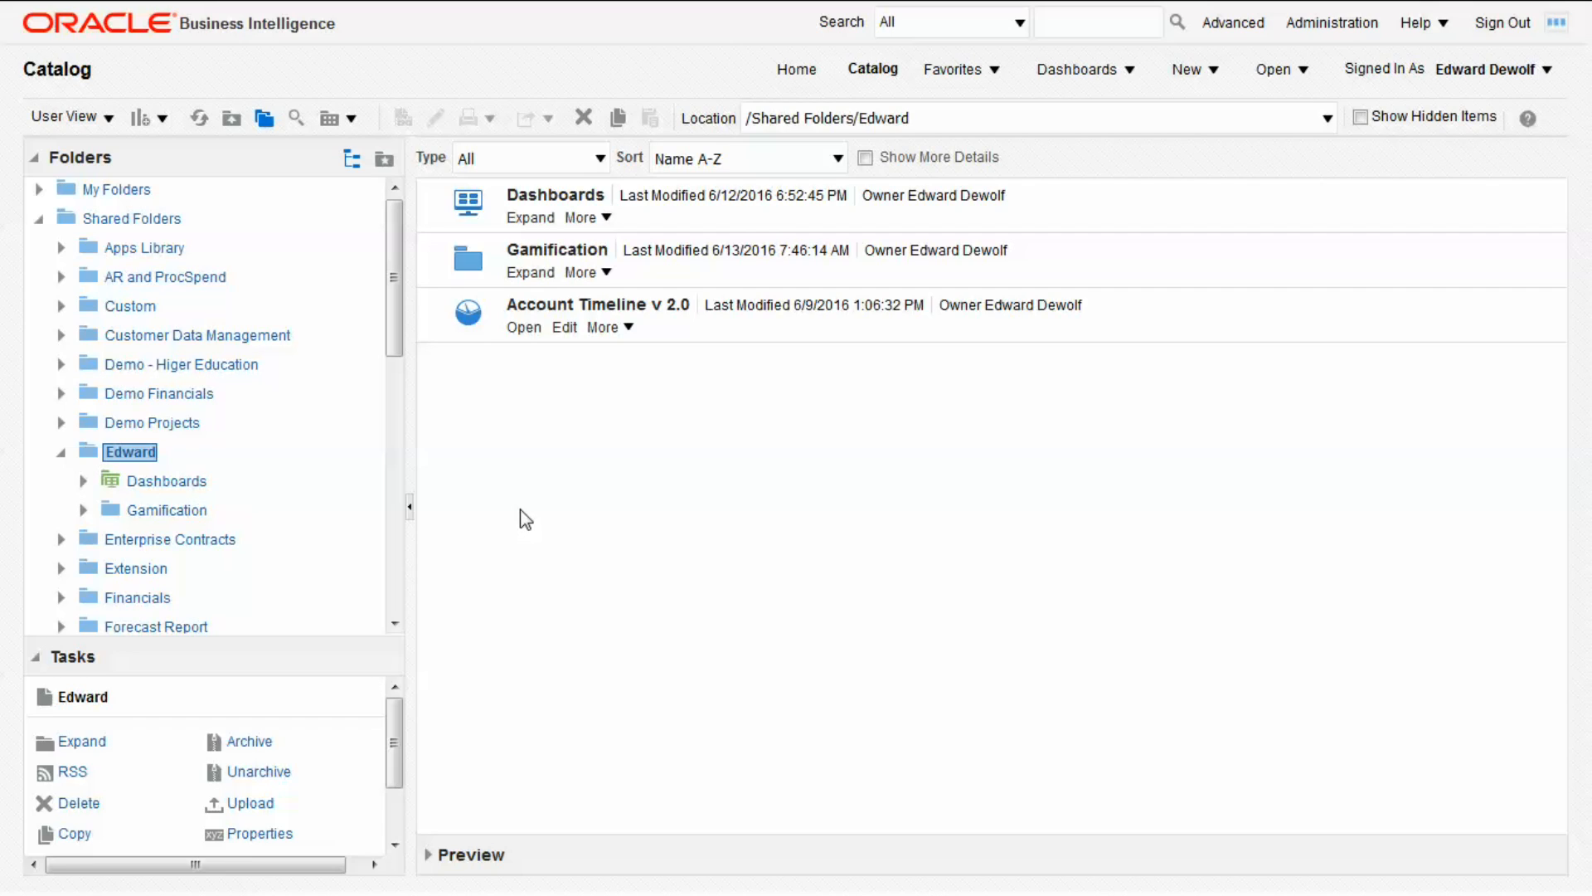
{"action": "mouse_move", "coordinate": [636, 408]}
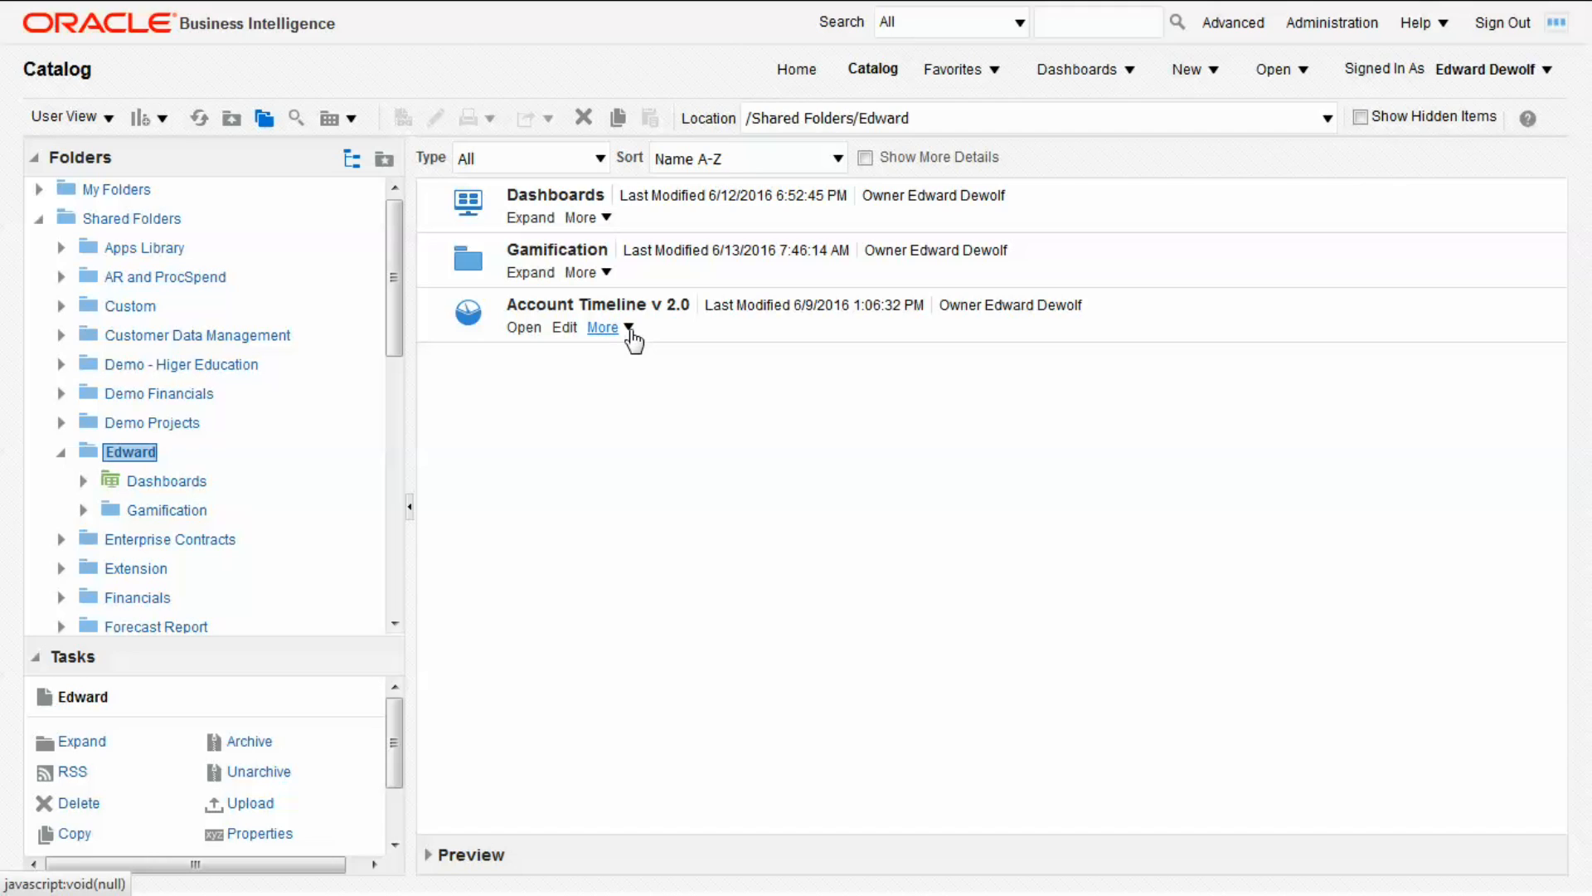
Archive Account Timeline v 2.0 from the Edward shared folder and save the downloaded catalog file.
{"action": "left_click", "coordinate": [602, 326]}
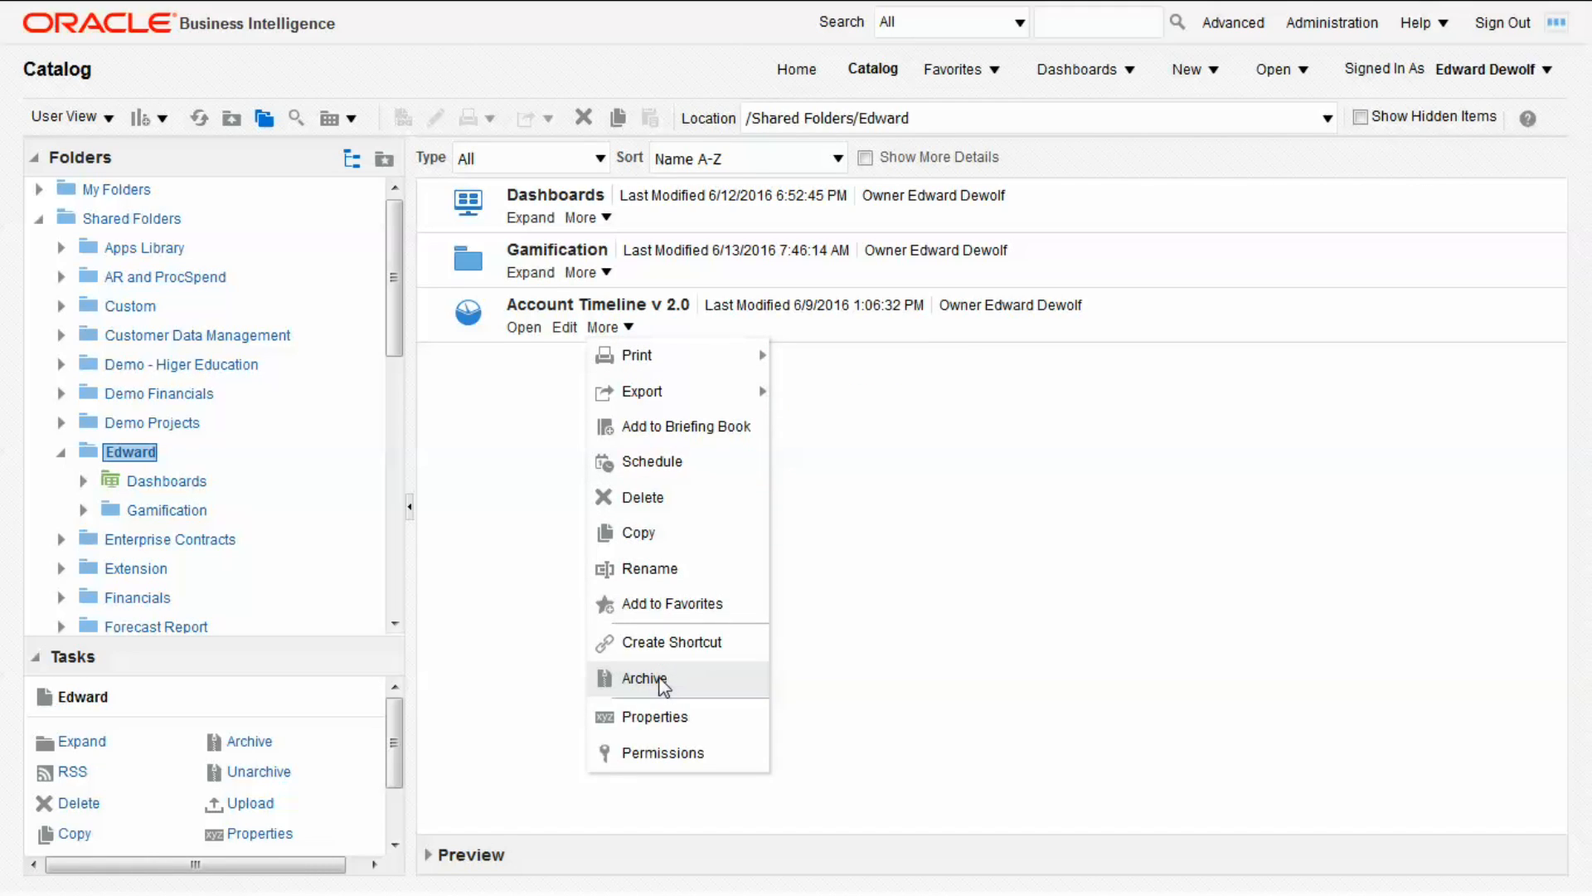
{"action": "left_click", "coordinate": [643, 679]}
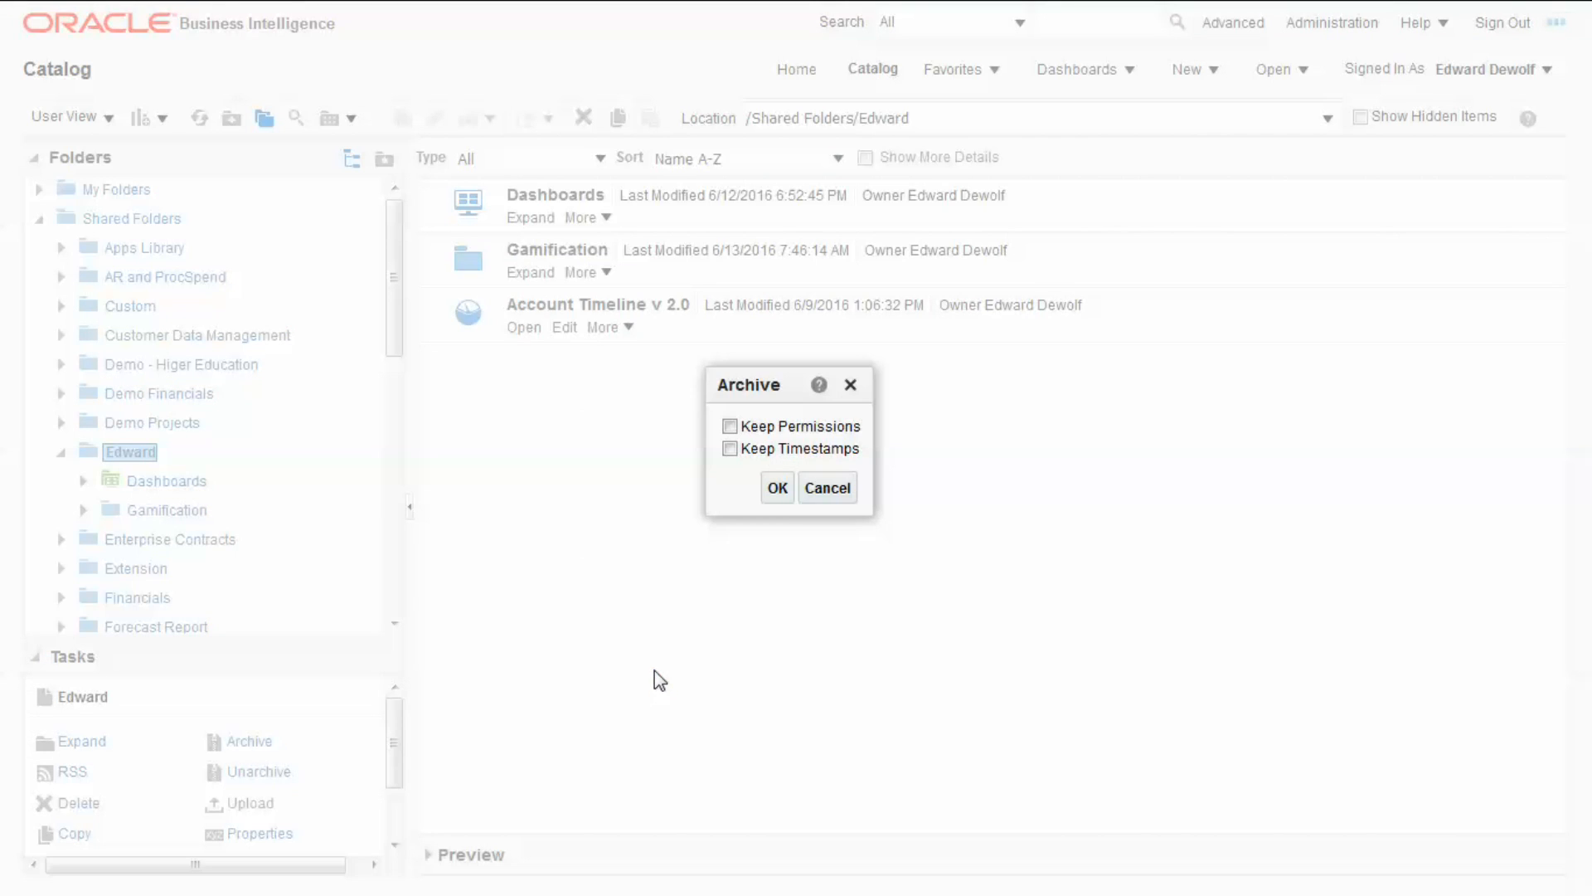
{"action": "left_click", "coordinate": [776, 487]}
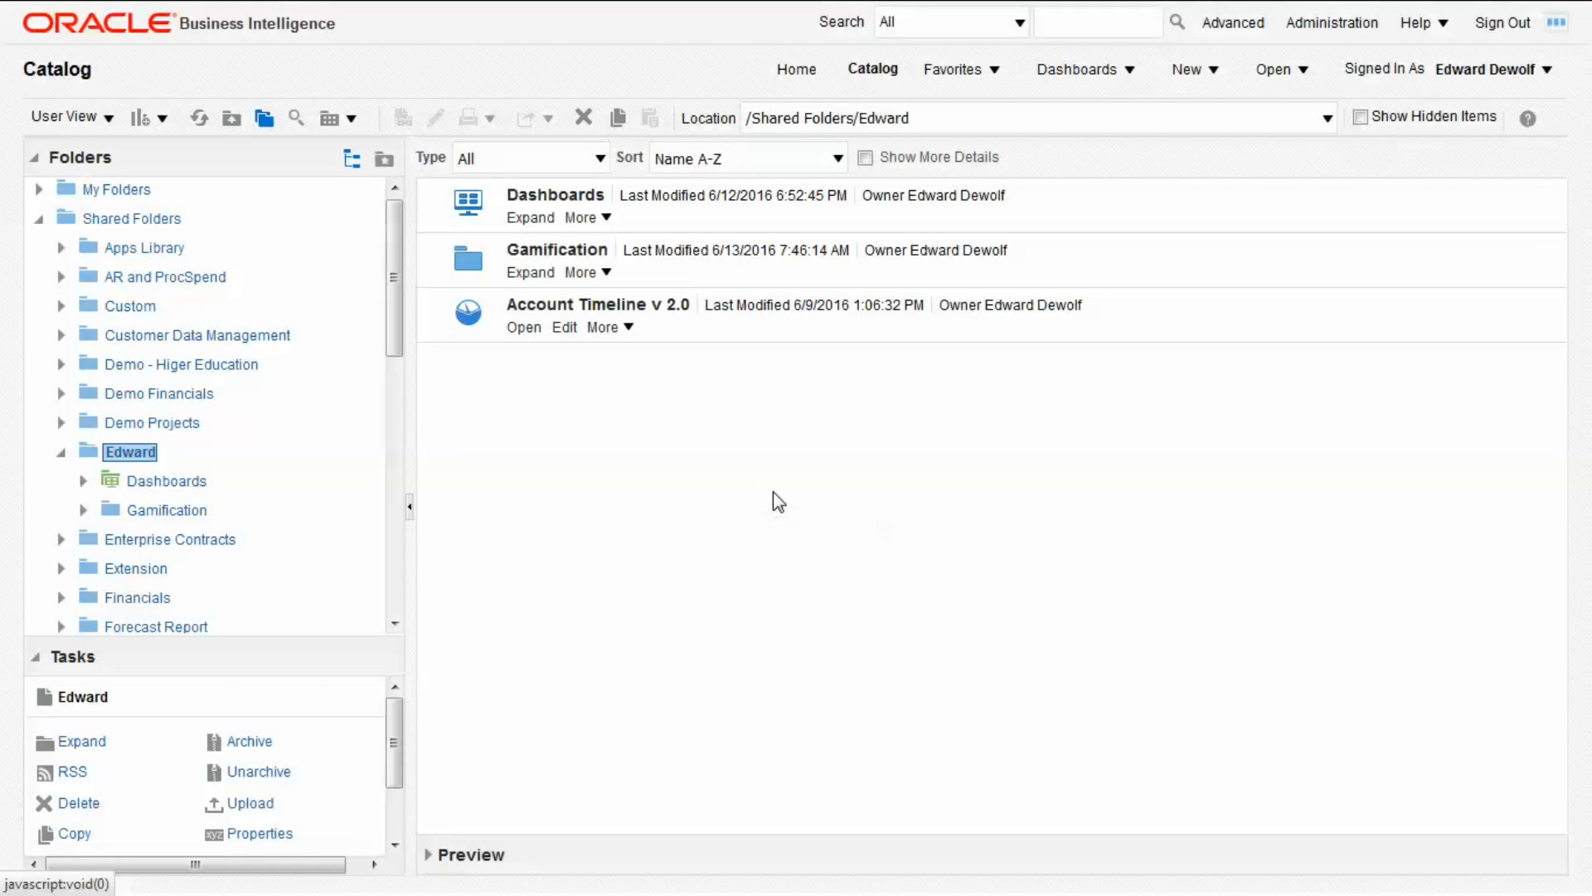
{"action": "left_click", "coordinate": [522, 327]}
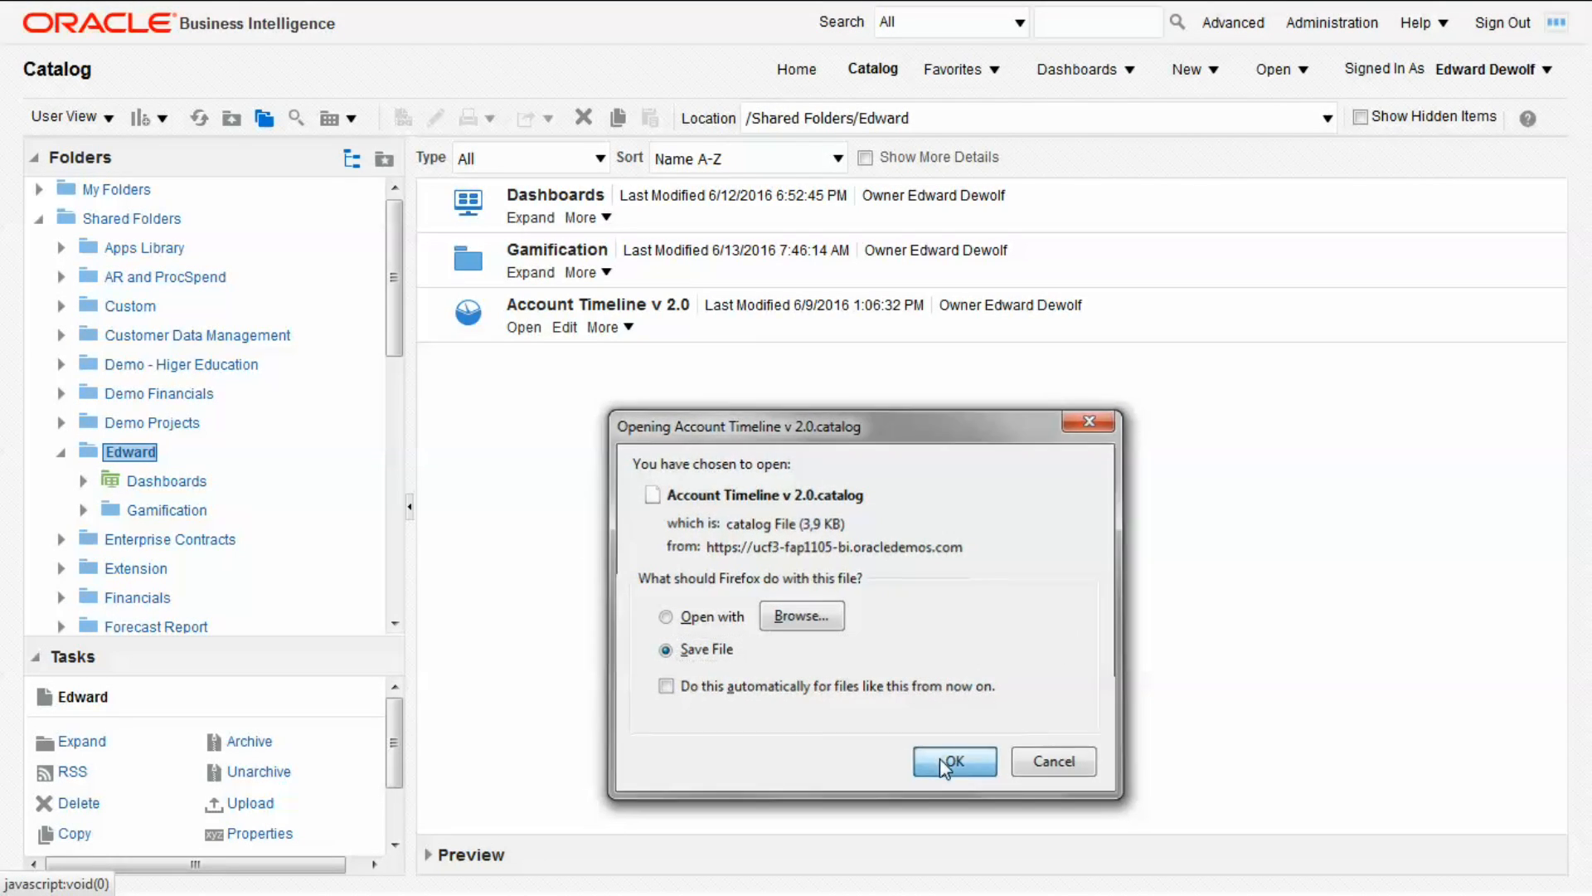
{"action": "left_click", "coordinate": [952, 762]}
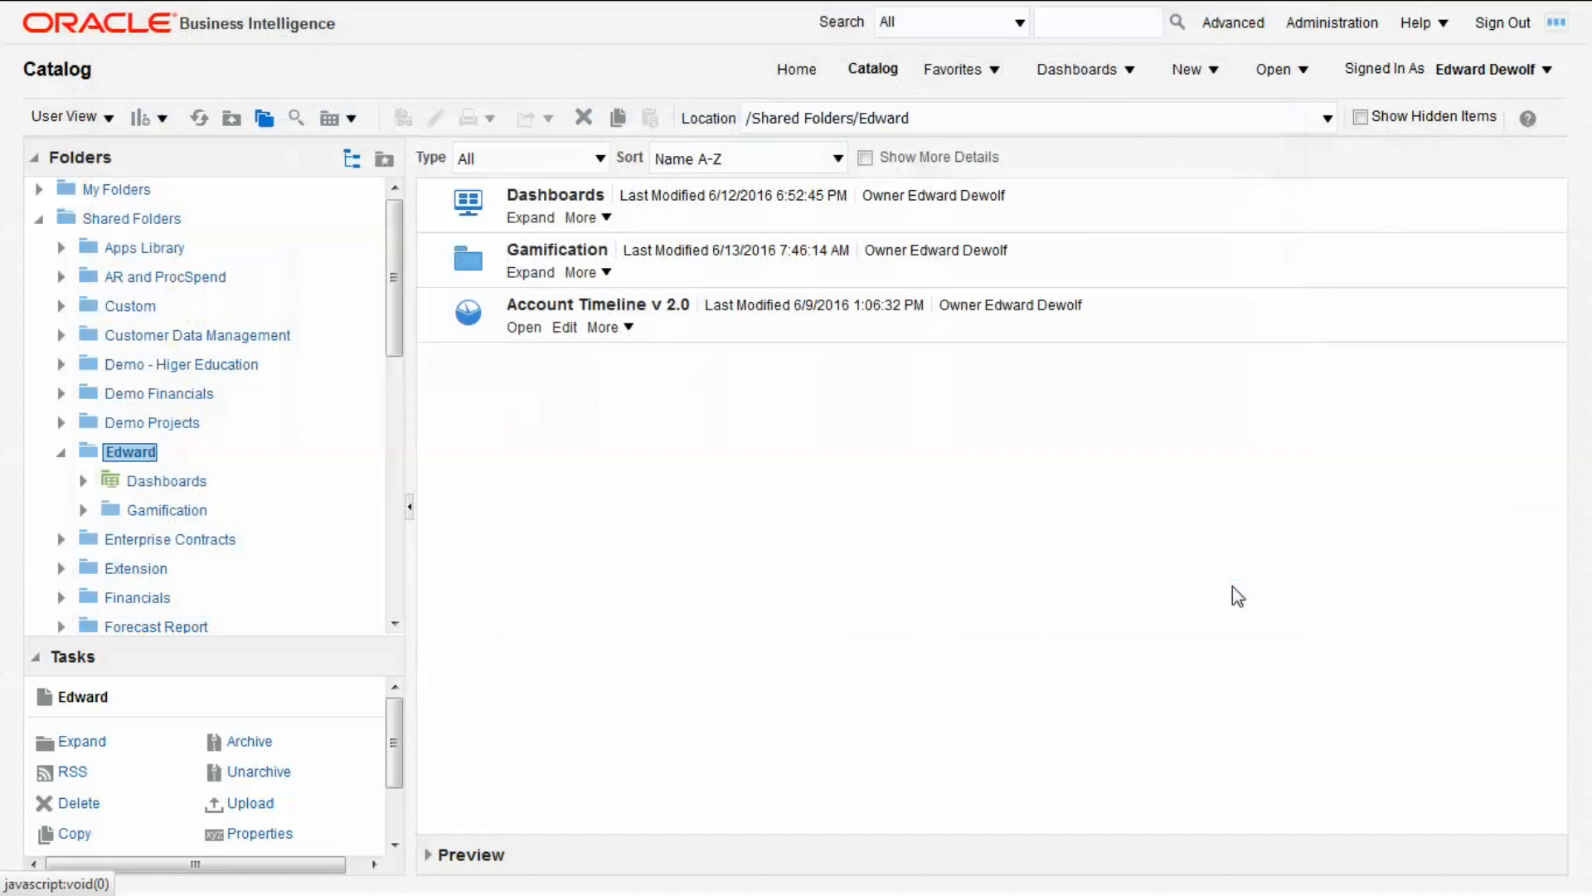
{"action": "mouse_move", "coordinate": [1241, 587]}
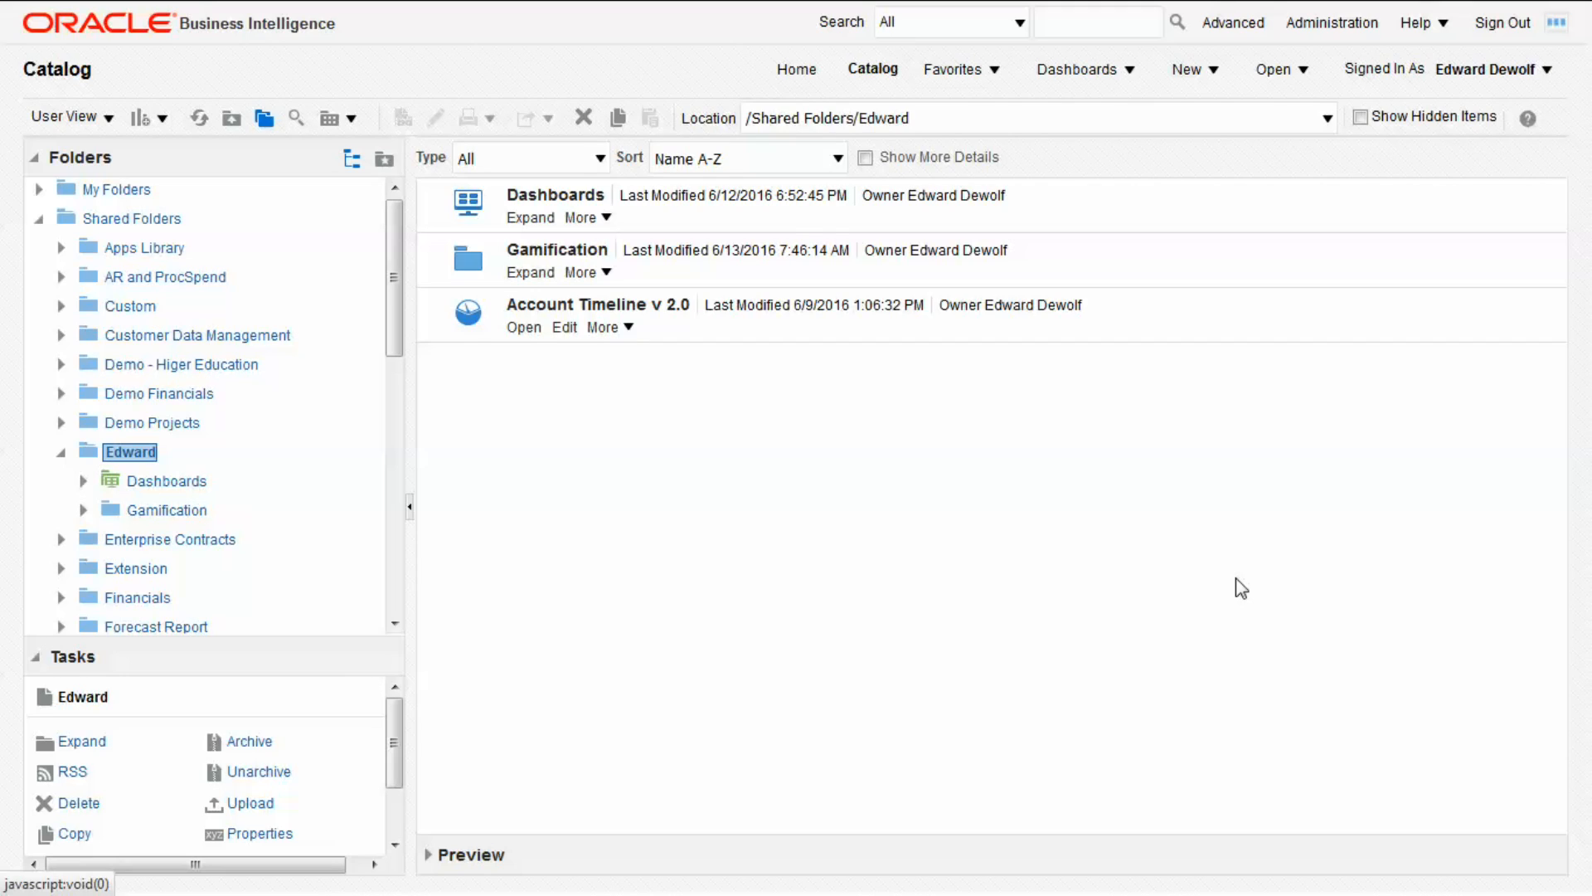
{"action": "mouse_move", "coordinate": [142, 193]}
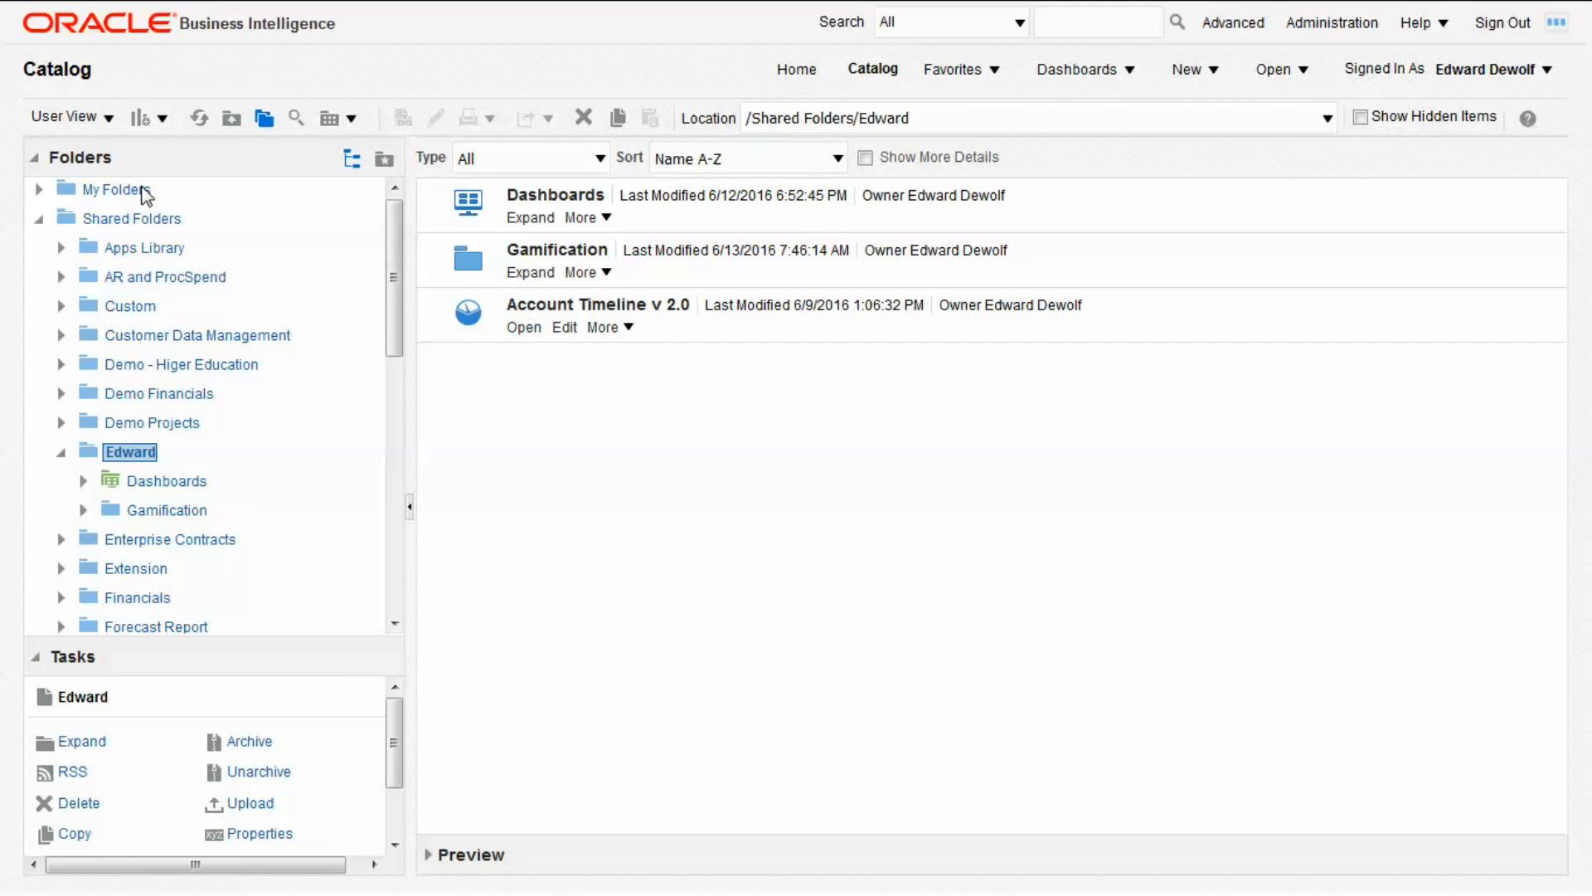
Unarchive Account Timeline v 2.0.catalog into My Folders, listing it beside Relationship Reporting.
{"action": "left_click", "coordinate": [119, 190]}
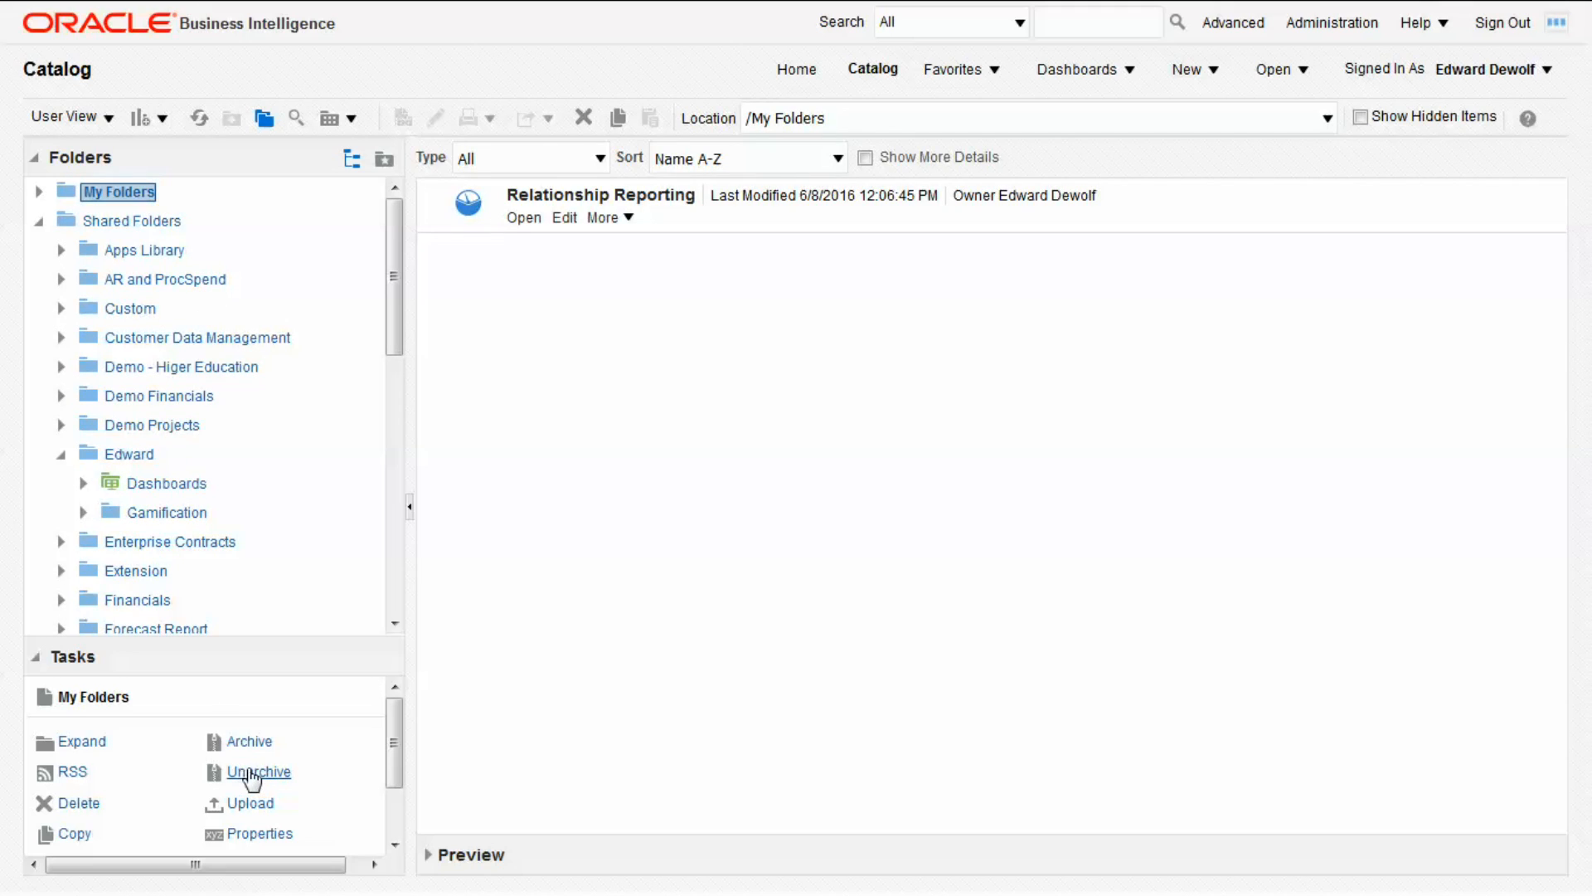
{"action": "mouse_move", "coordinate": [287, 789]}
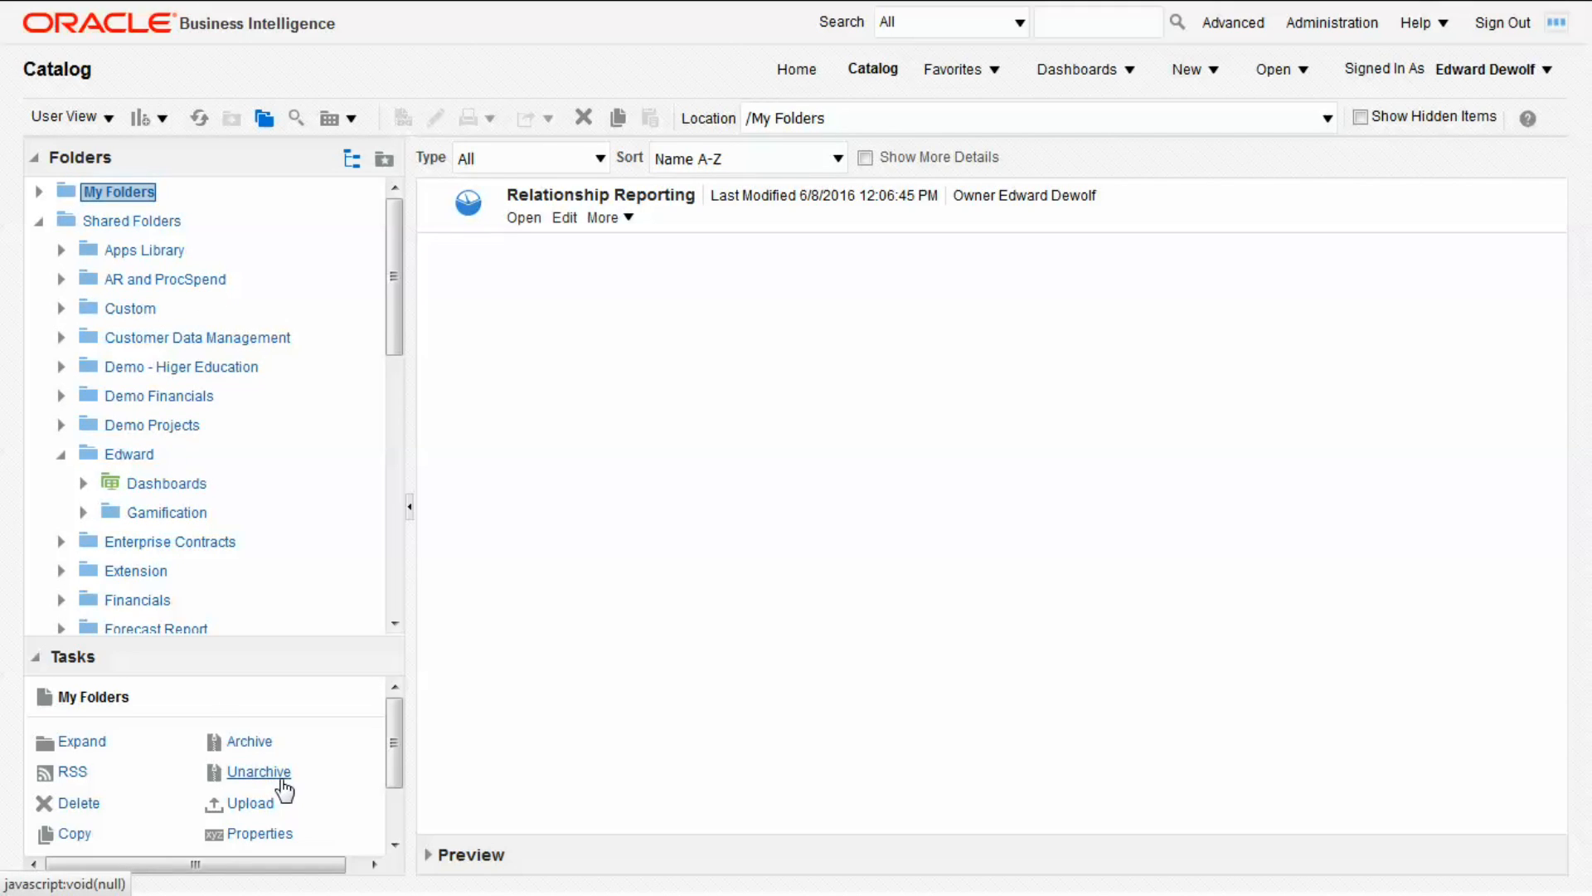
{"action": "left_click", "coordinate": [260, 771]}
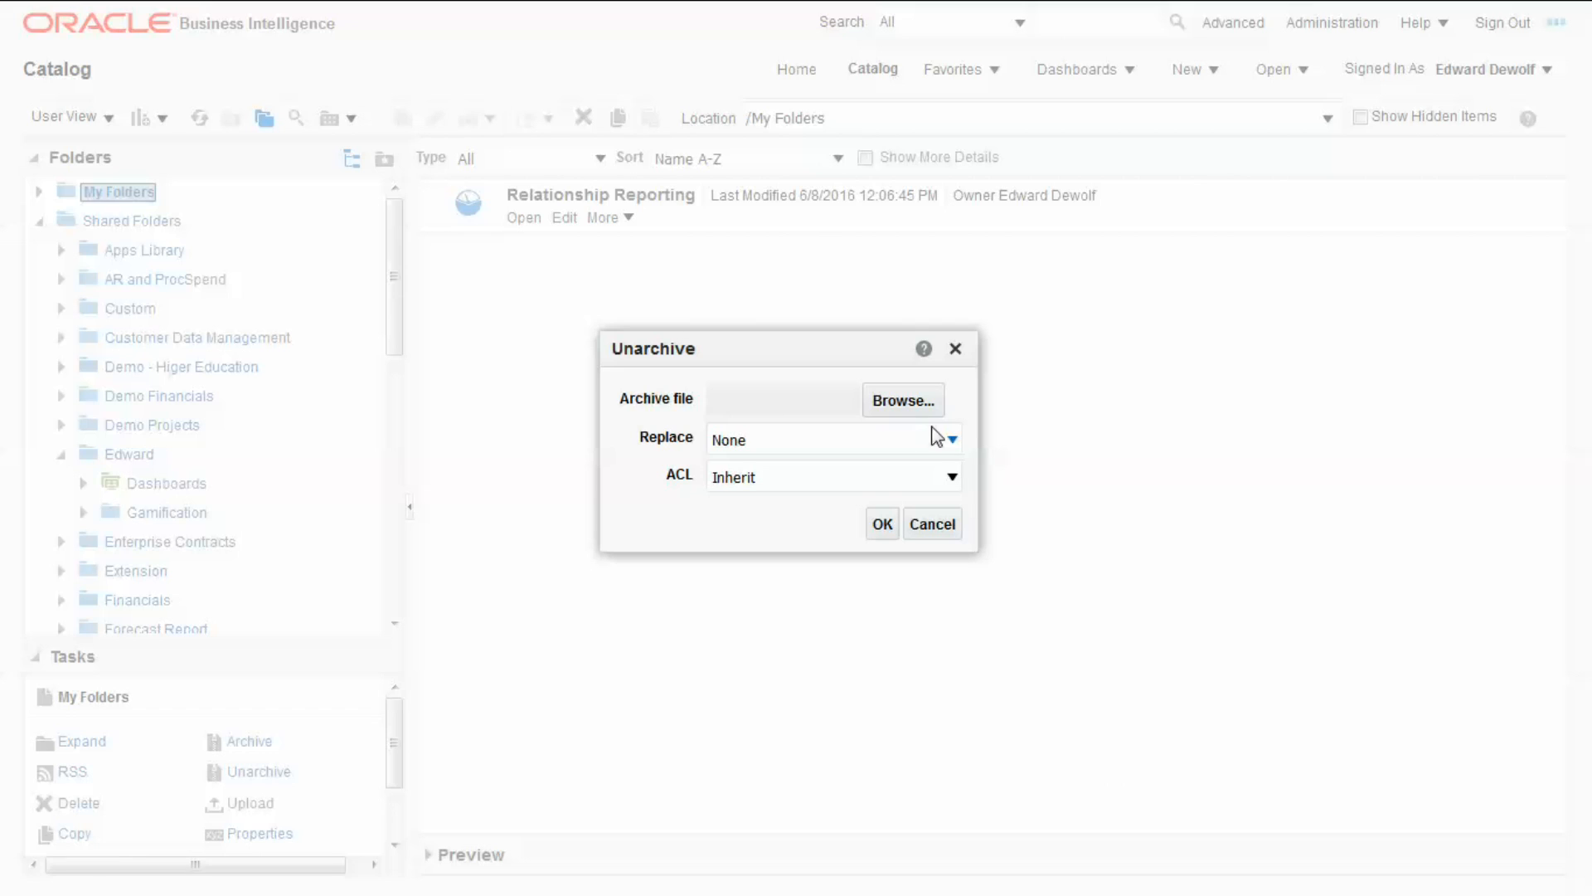
{"action": "left_click", "coordinate": [902, 400]}
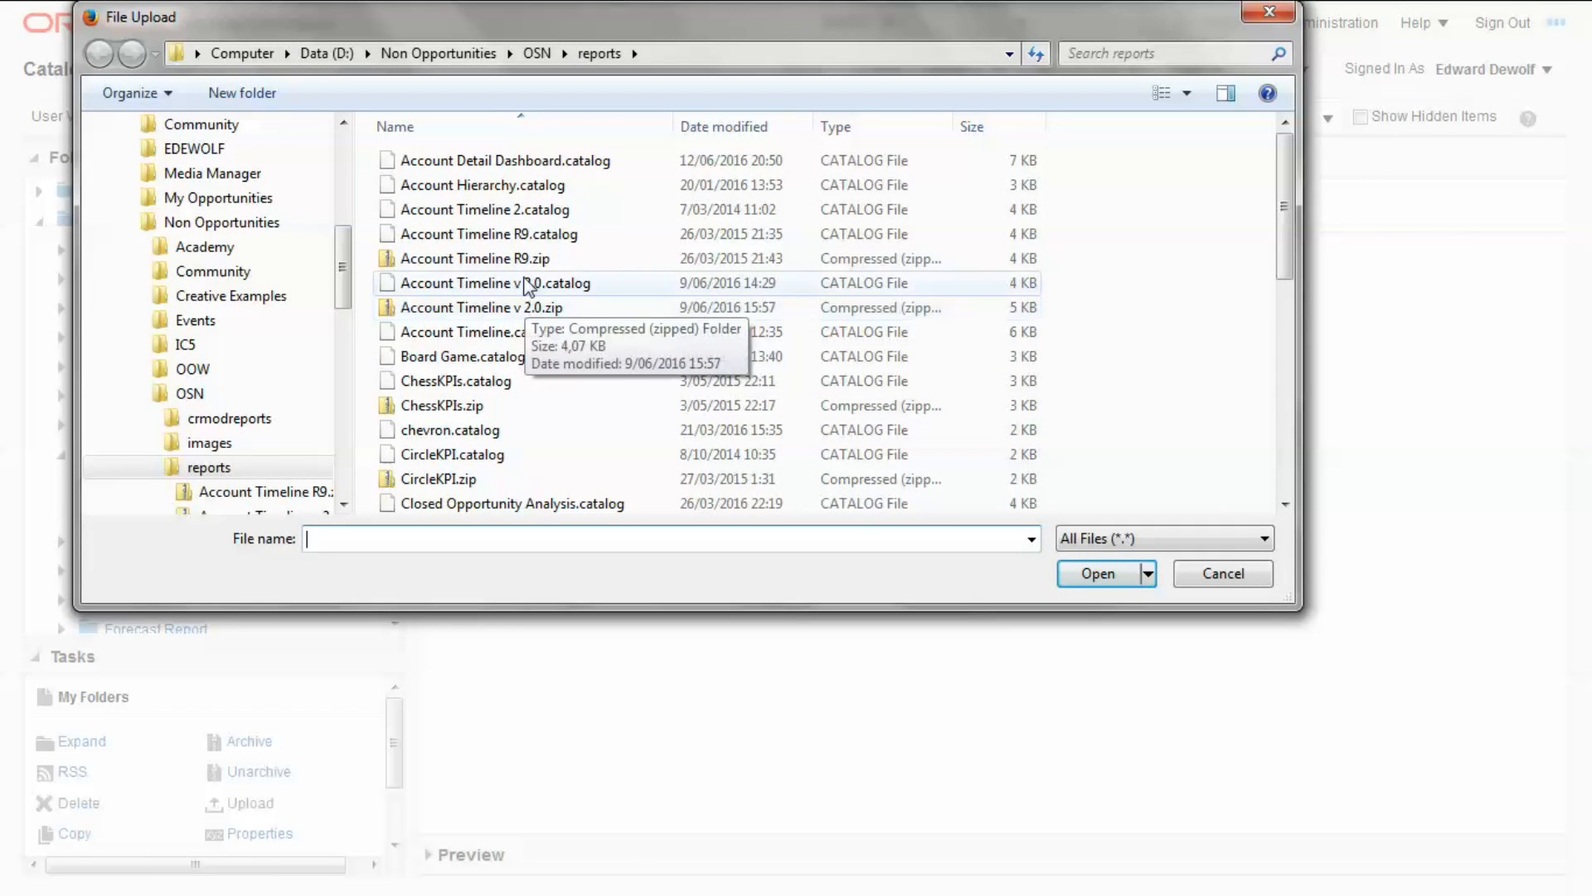
{"action": "left_click", "coordinate": [488, 282]}
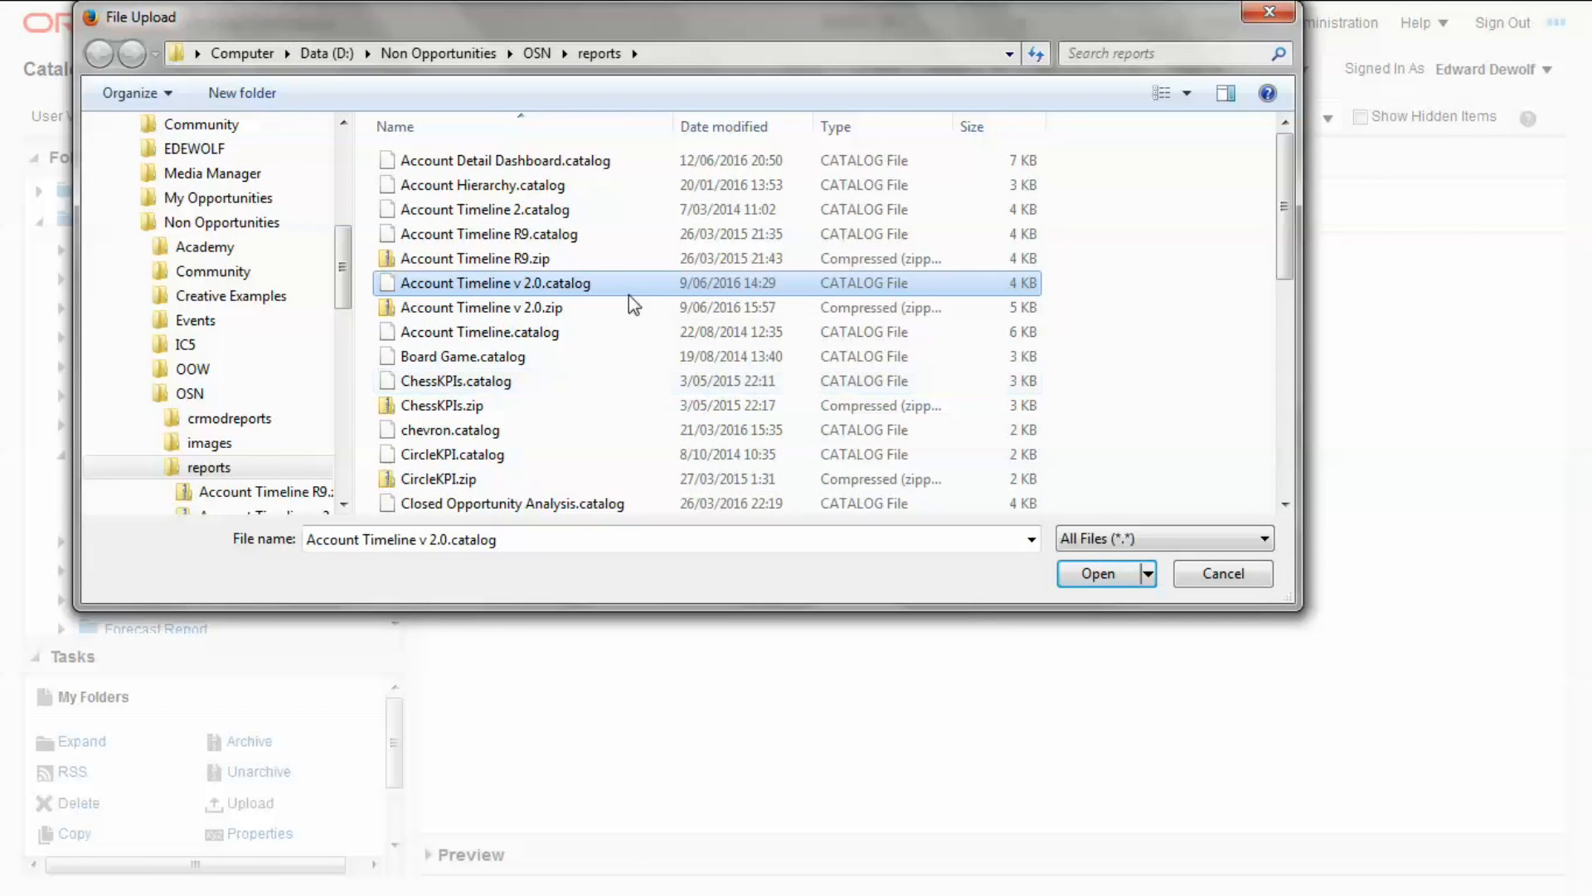
{"action": "left_click", "coordinate": [1096, 572]}
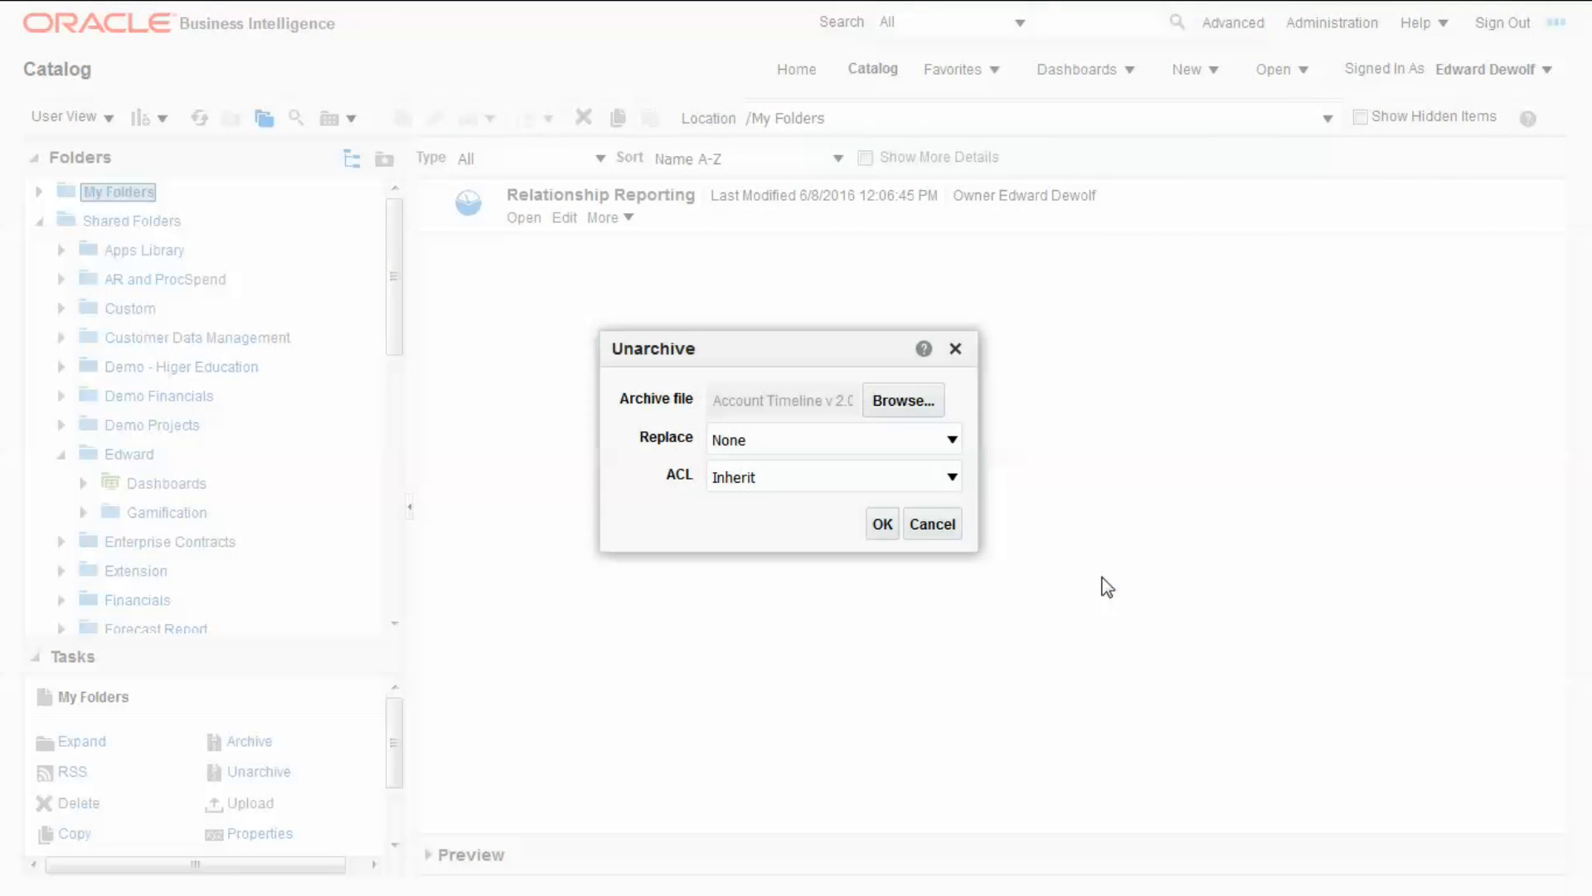
{"action": "mouse_move", "coordinate": [966, 501]}
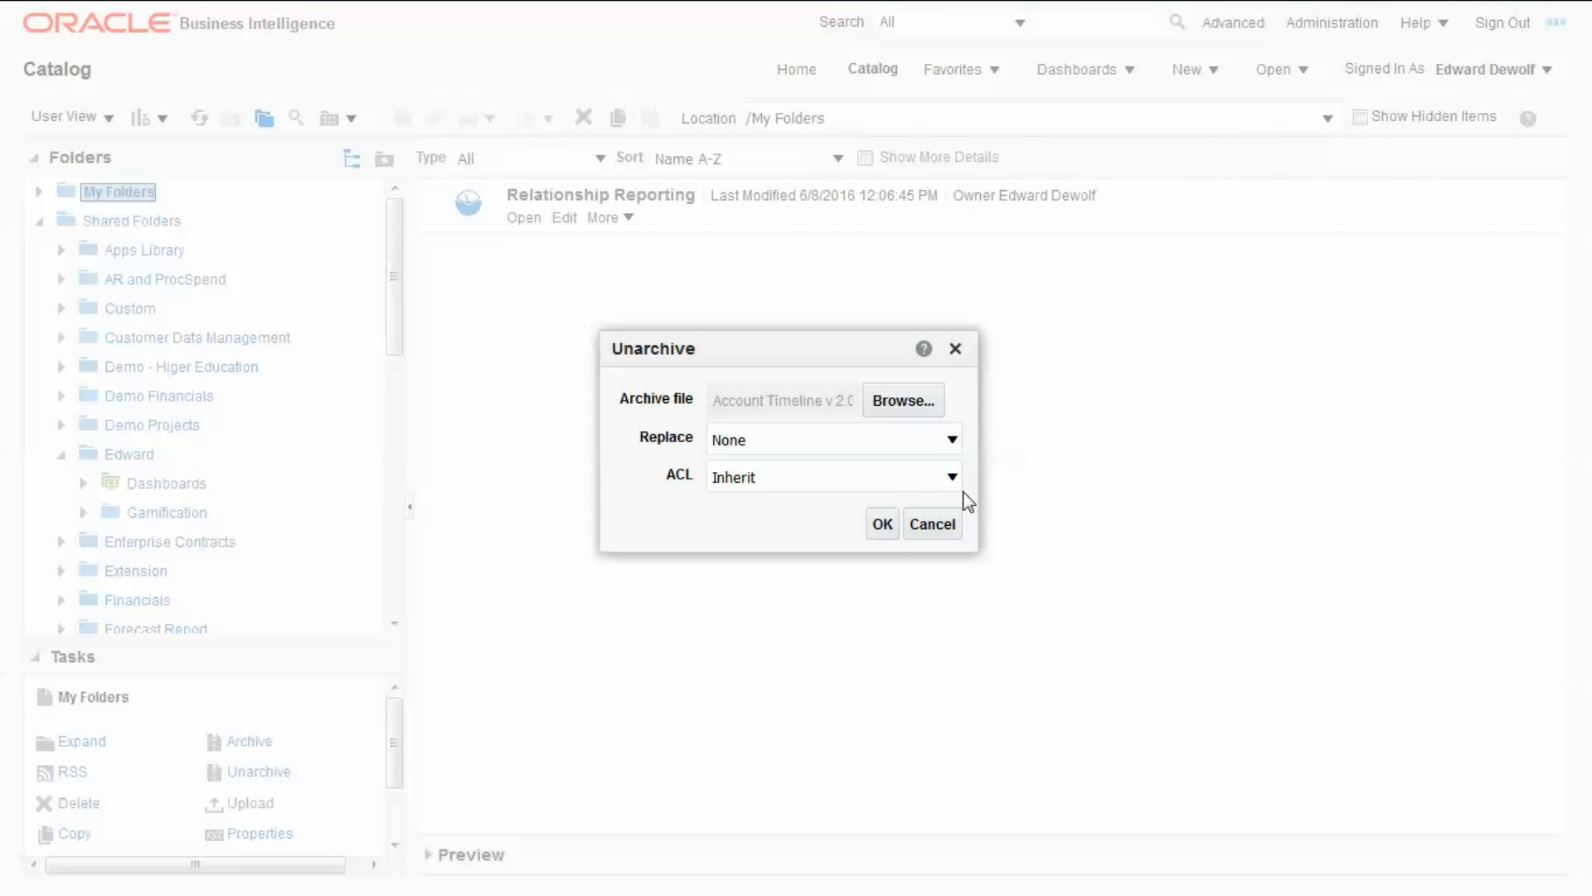
{"action": "left_click", "coordinate": [881, 523]}
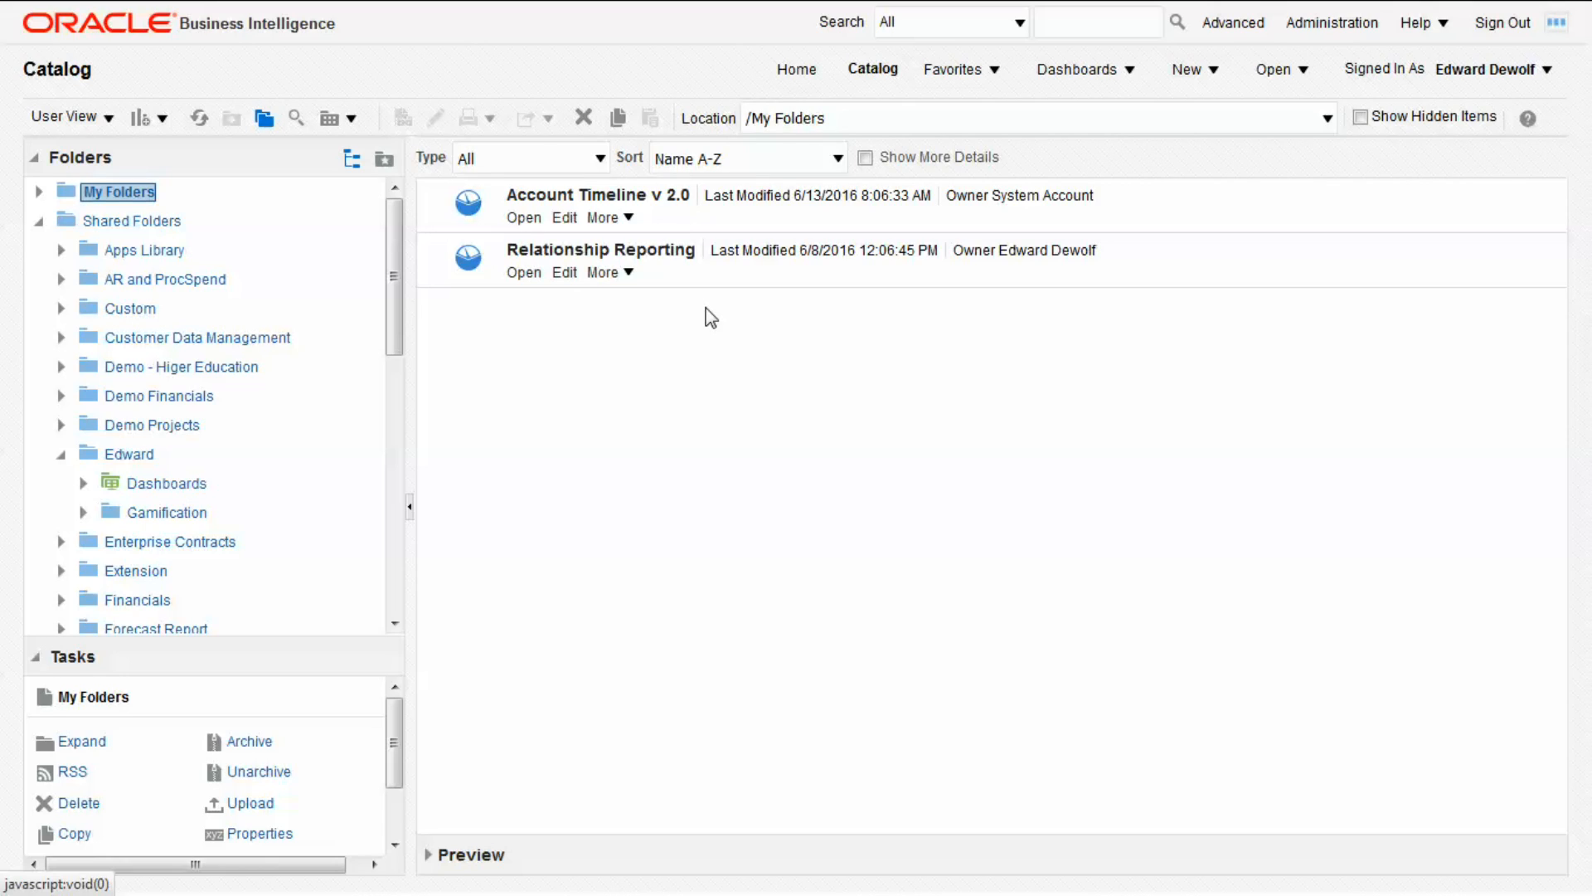
{"action": "mouse_move", "coordinate": [138, 459]}
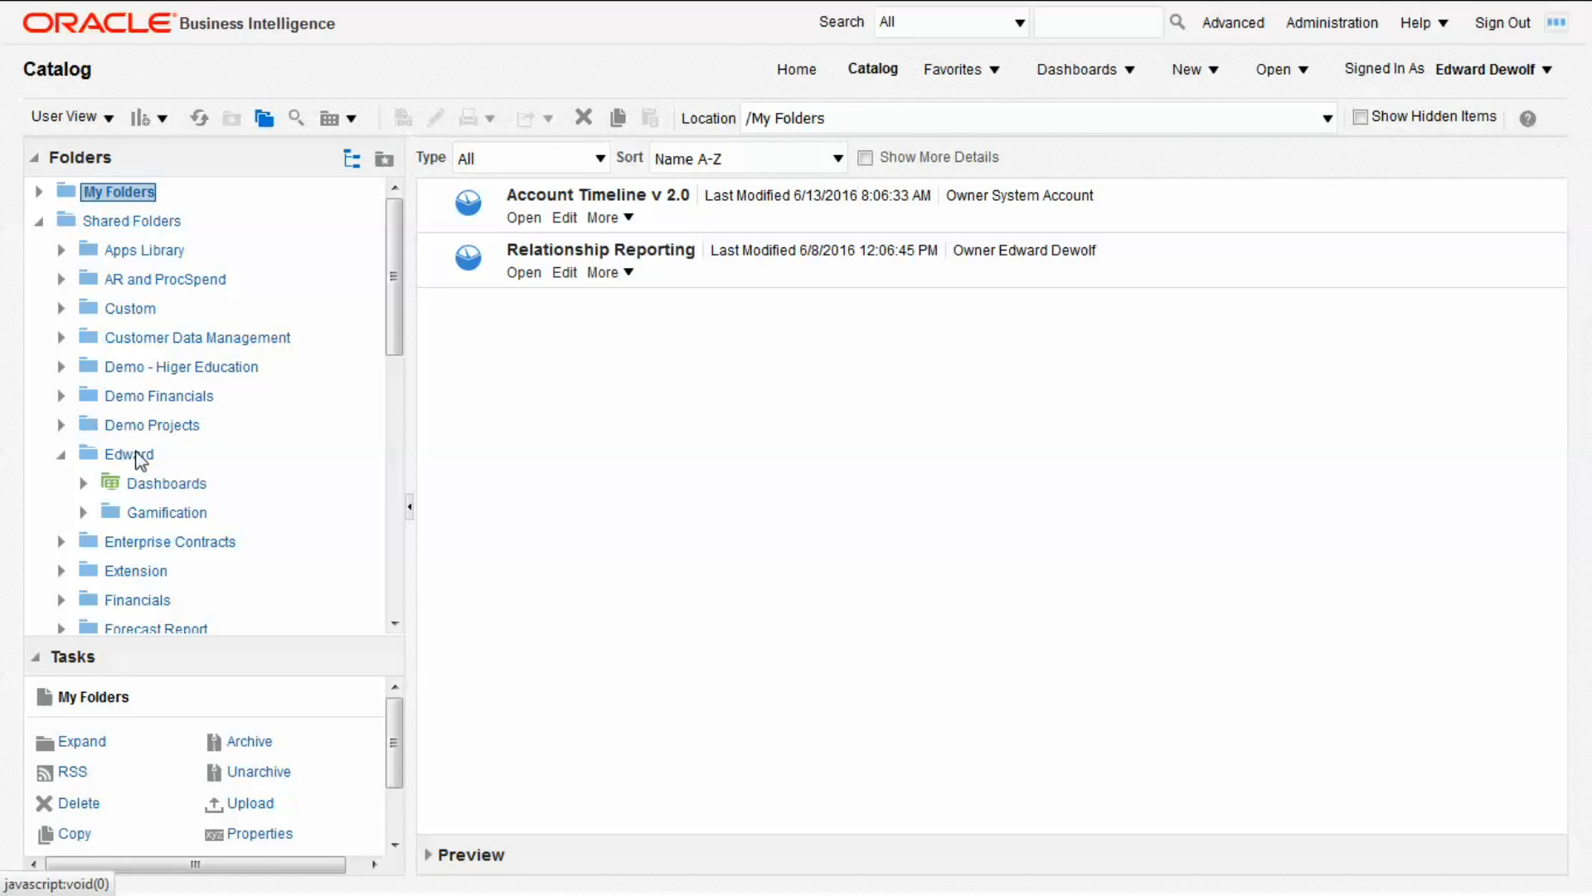
Archive Edward's Gamification folder as Gamification.catalog in the reports folder and return to My Folders.
{"action": "left_click", "coordinate": [167, 512]}
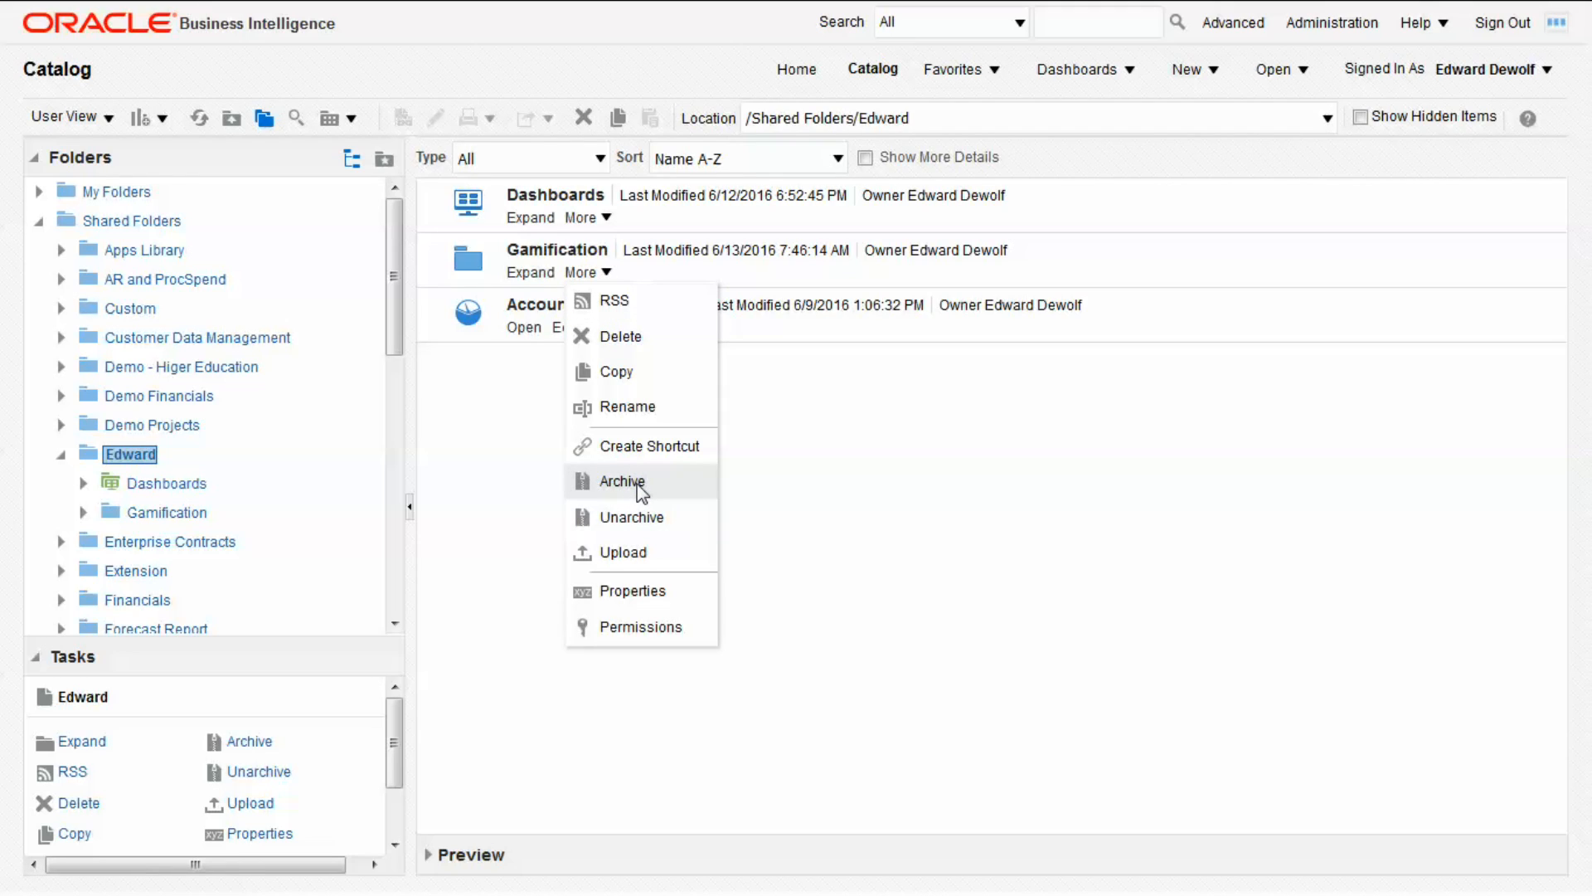
{"action": "left_click", "coordinate": [619, 481]}
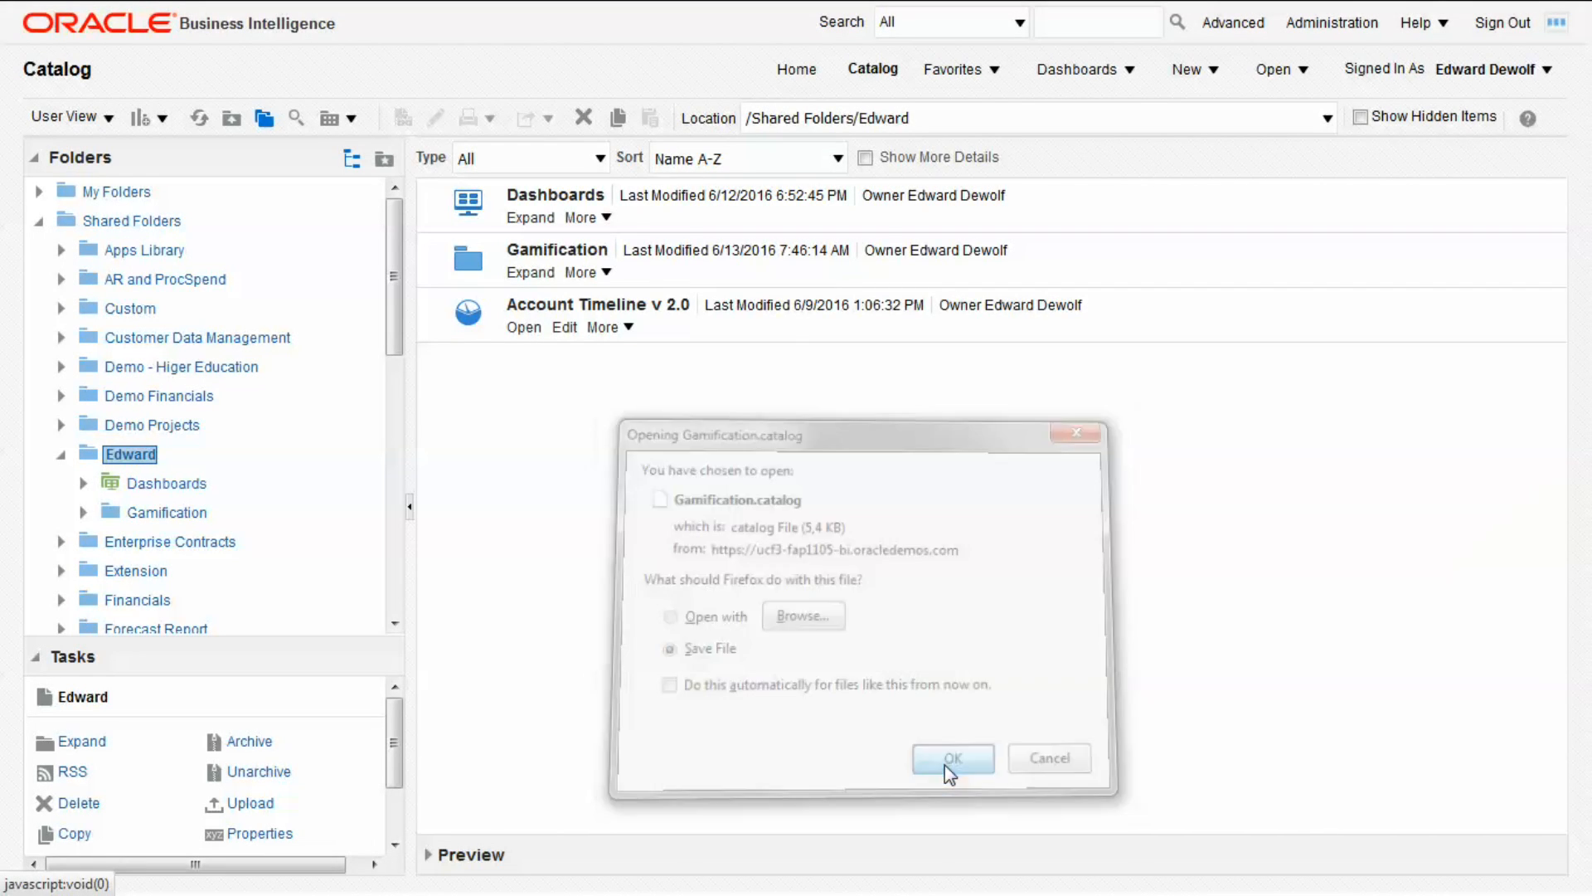
{"action": "left_click", "coordinate": [950, 758]}
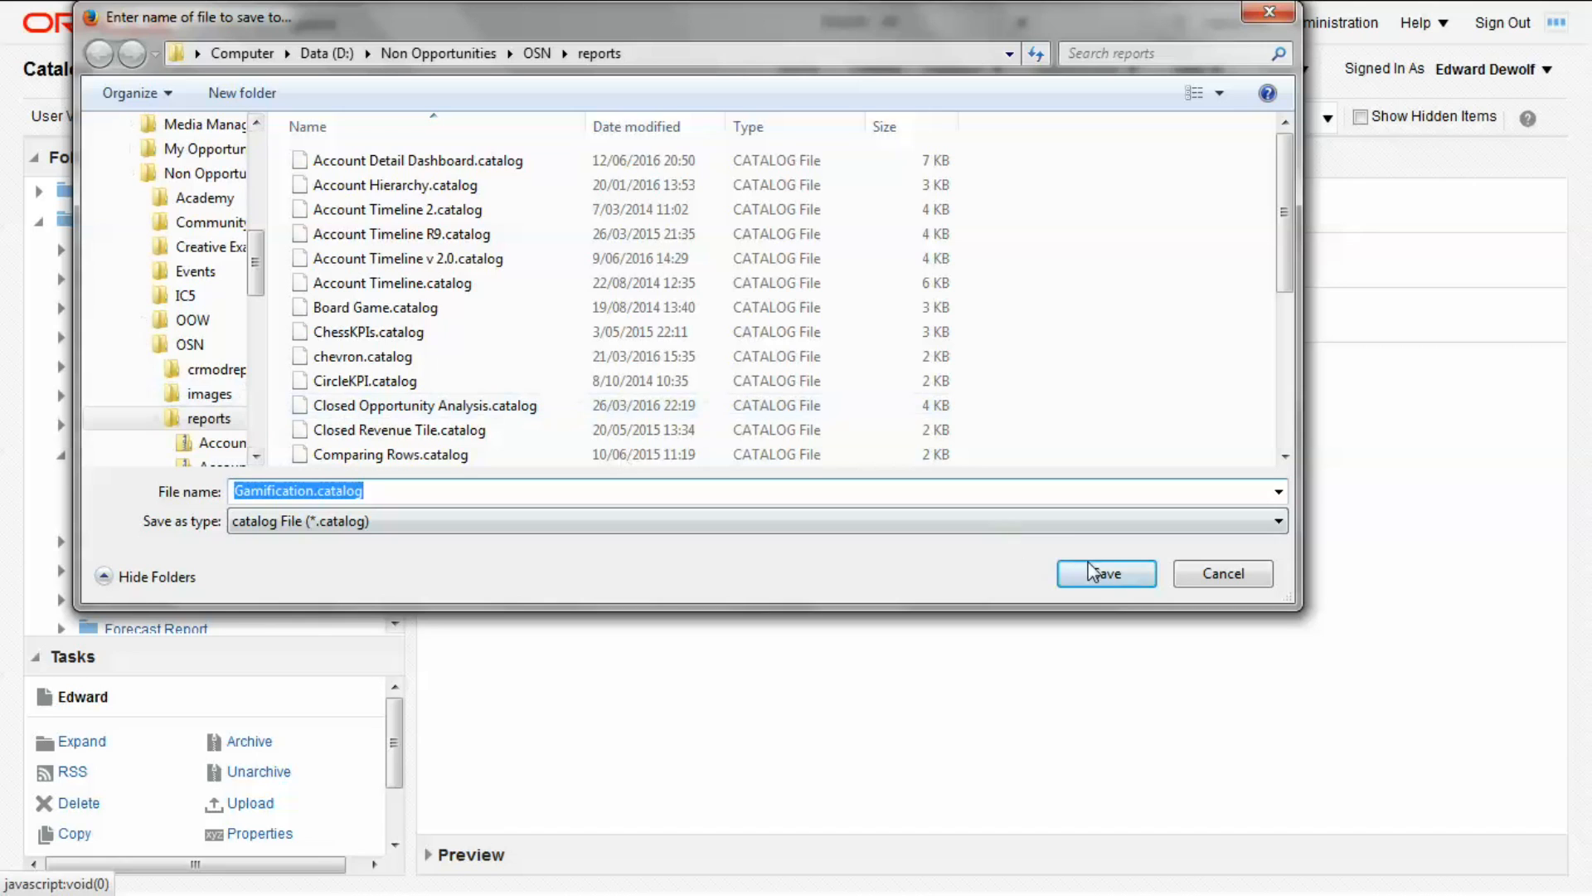
{"action": "left_click", "coordinate": [1104, 572]}
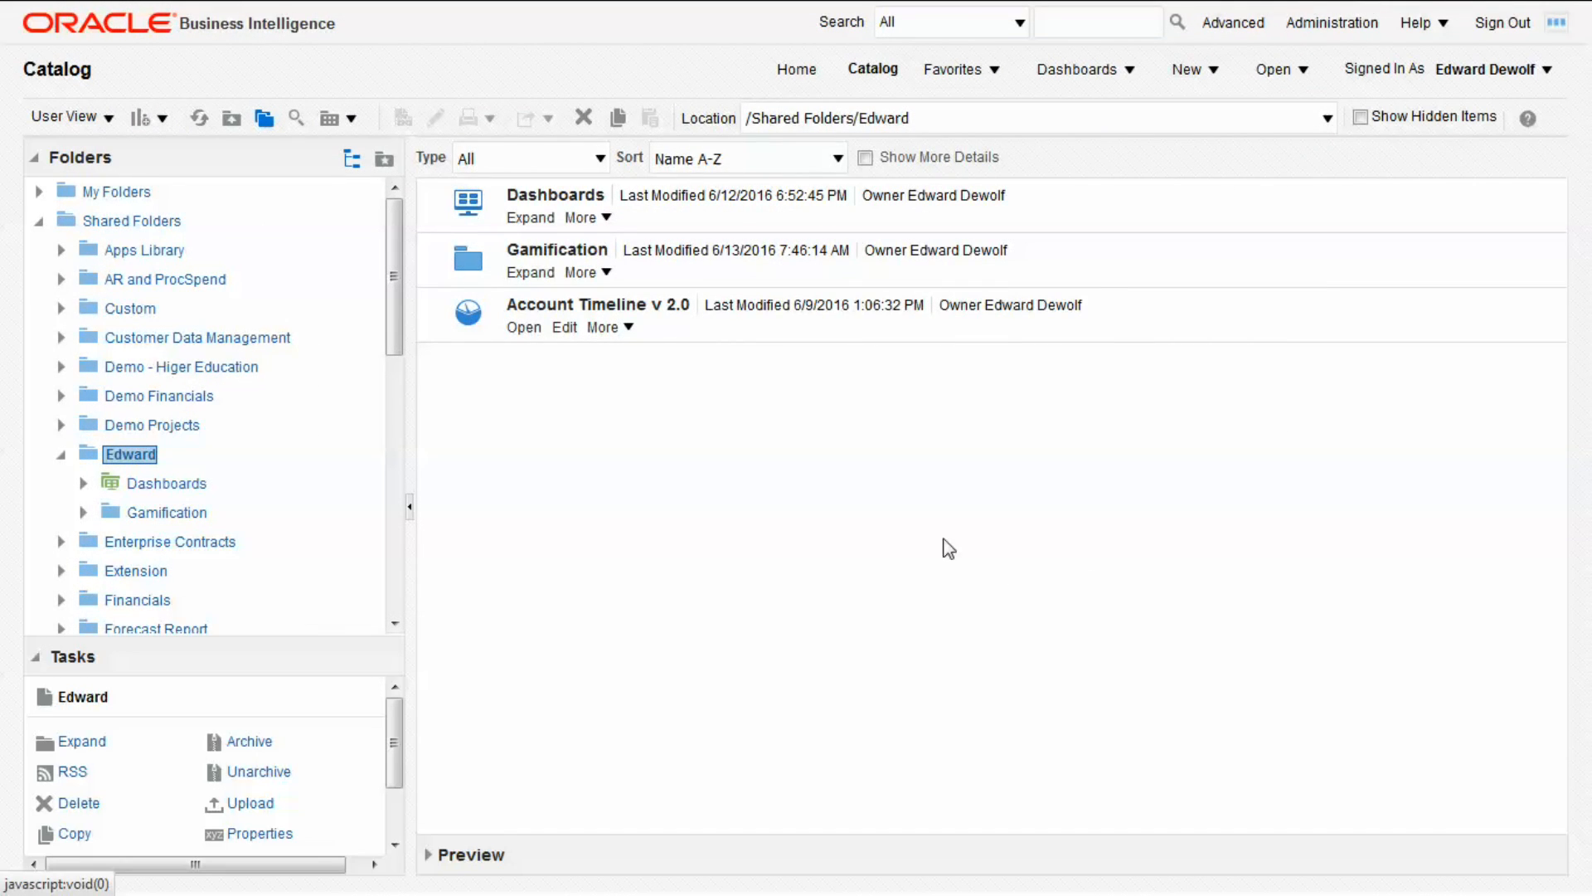
{"action": "left_click", "coordinate": [120, 191]}
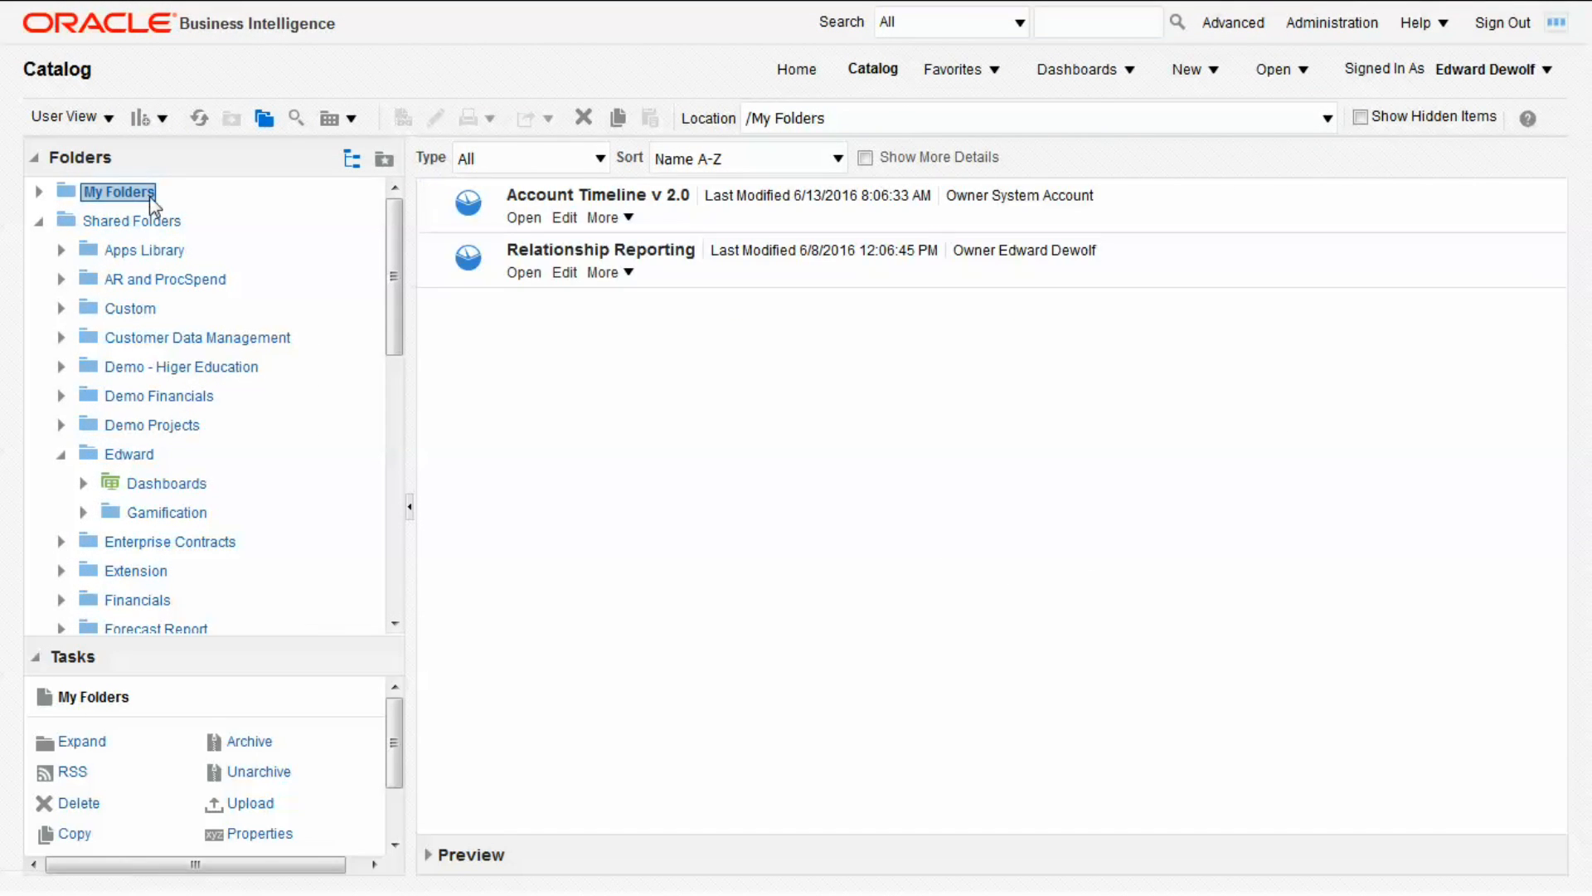
Unarchive Gamification.catalog into My Folders, restoring Board Game, ChessKPIs and Track Race.
{"action": "left_click", "coordinate": [258, 771]}
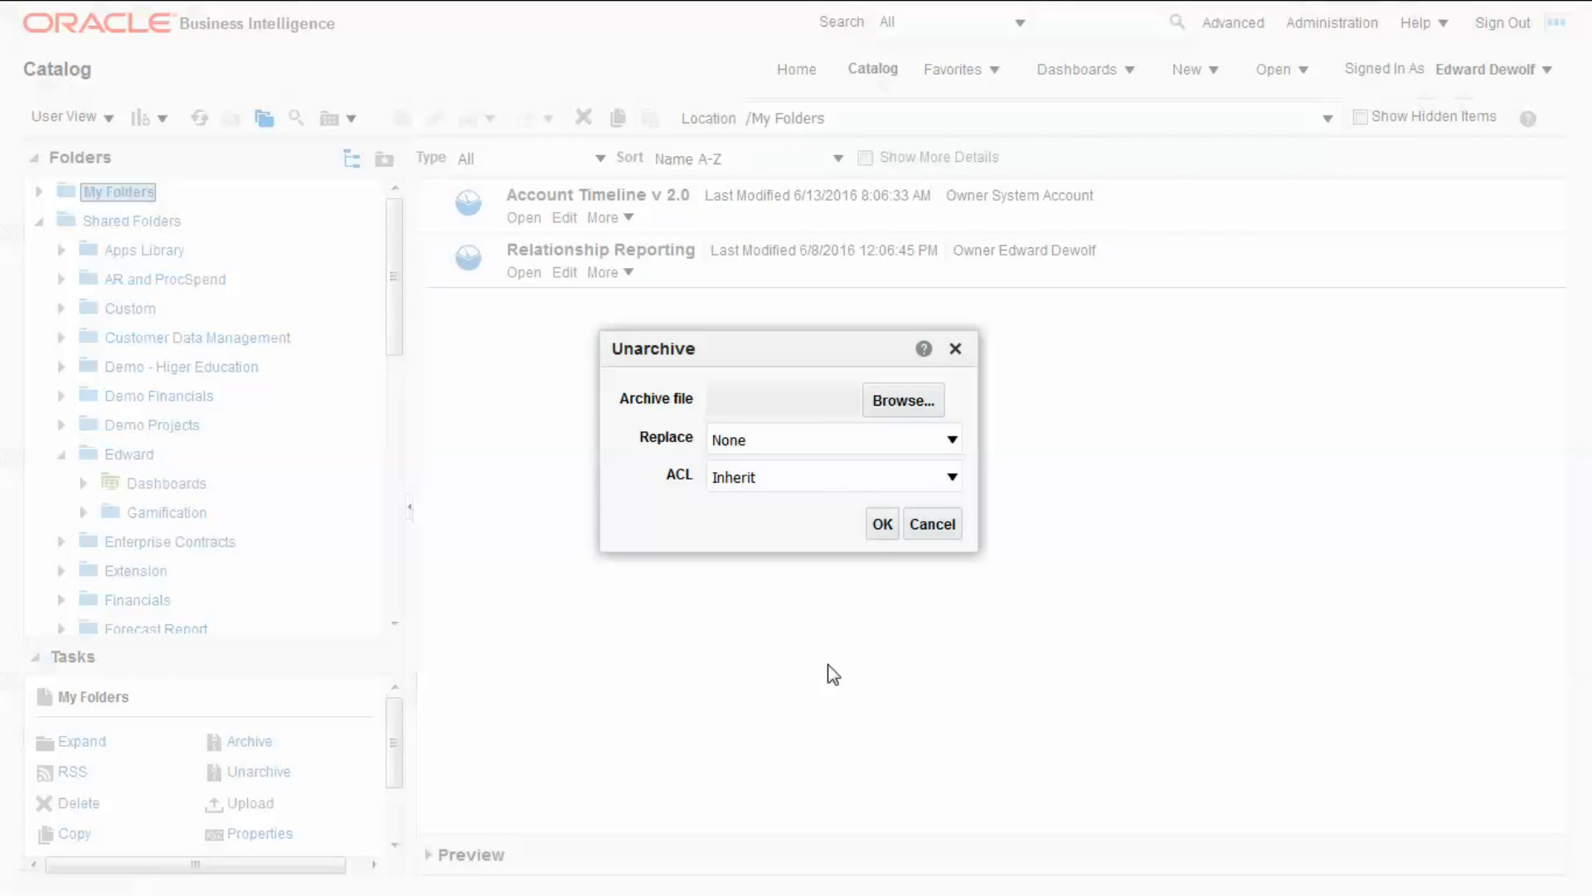
{"action": "left_click", "coordinate": [901, 400]}
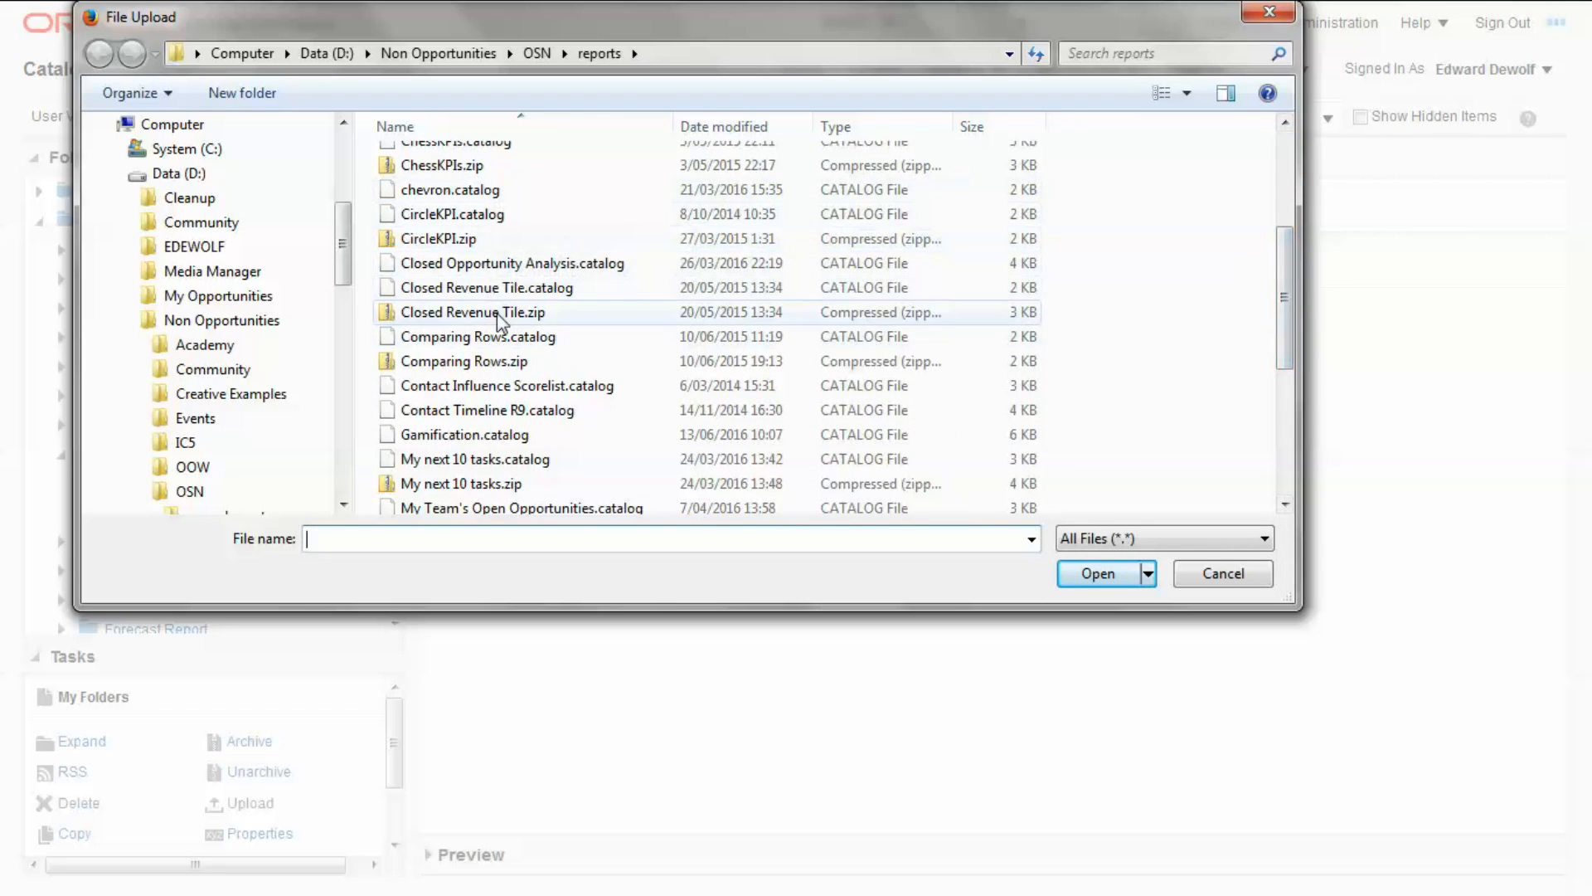
{"action": "left_click", "coordinate": [464, 432]}
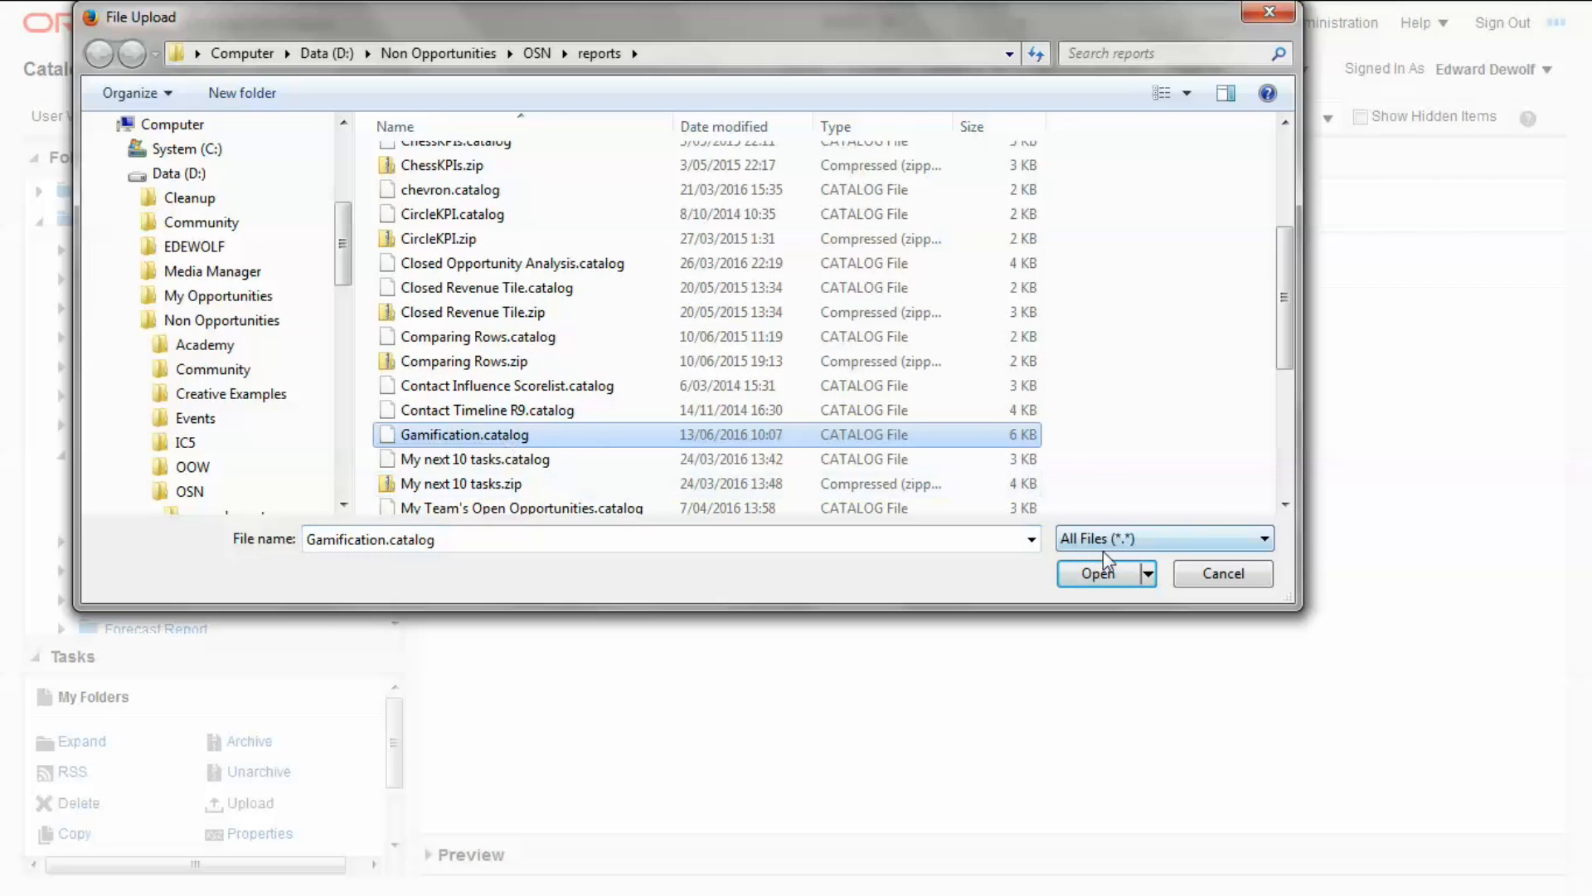
{"action": "left_click", "coordinate": [1096, 572]}
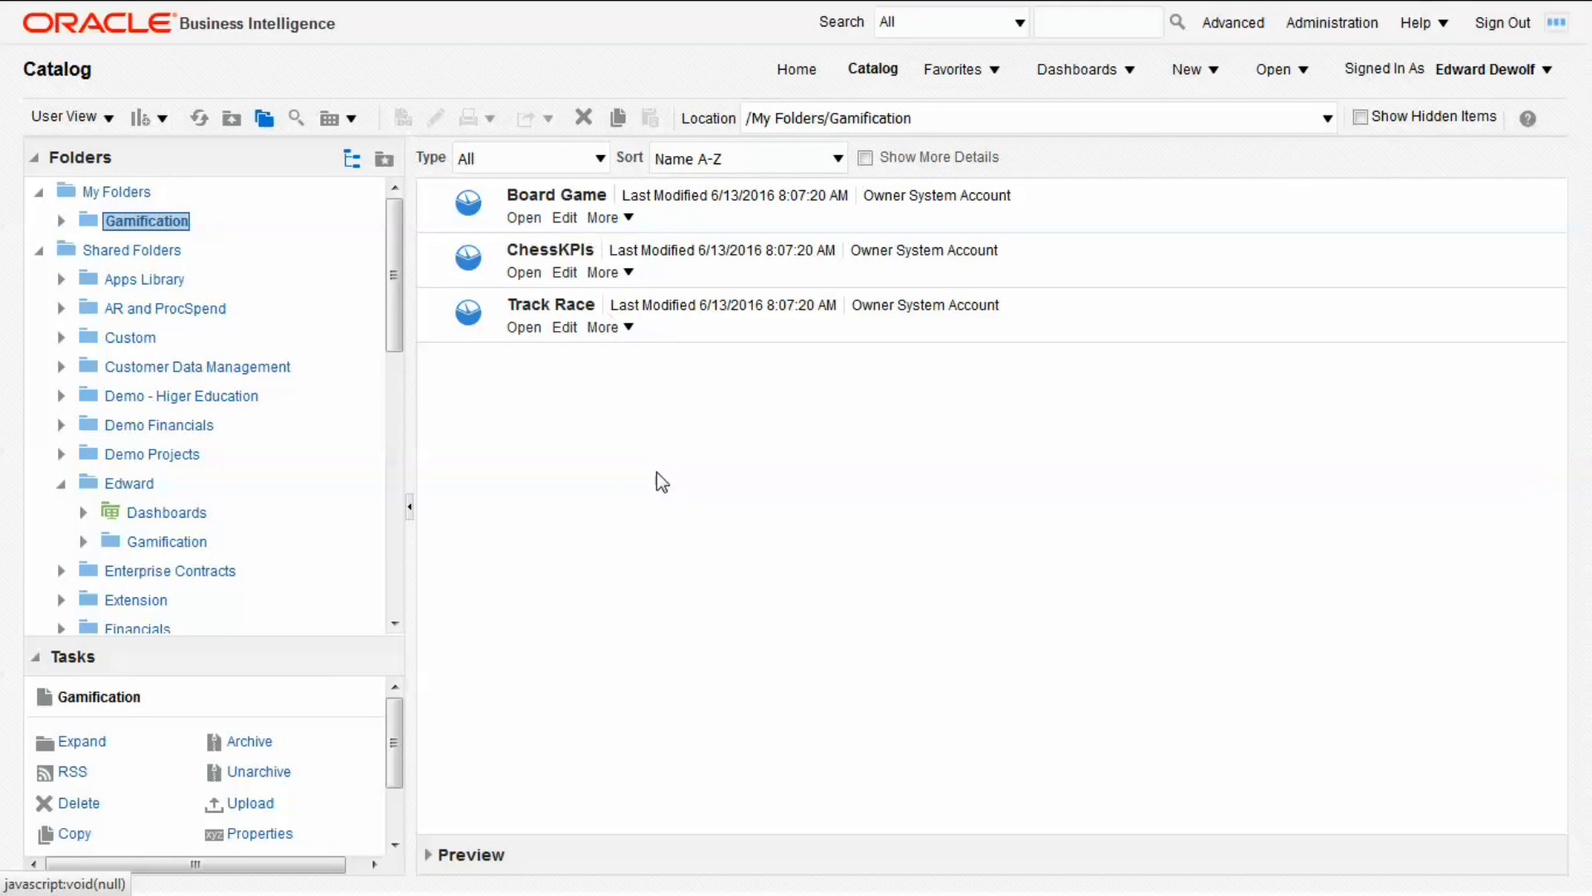
{"action": "mouse_move", "coordinate": [528, 508]}
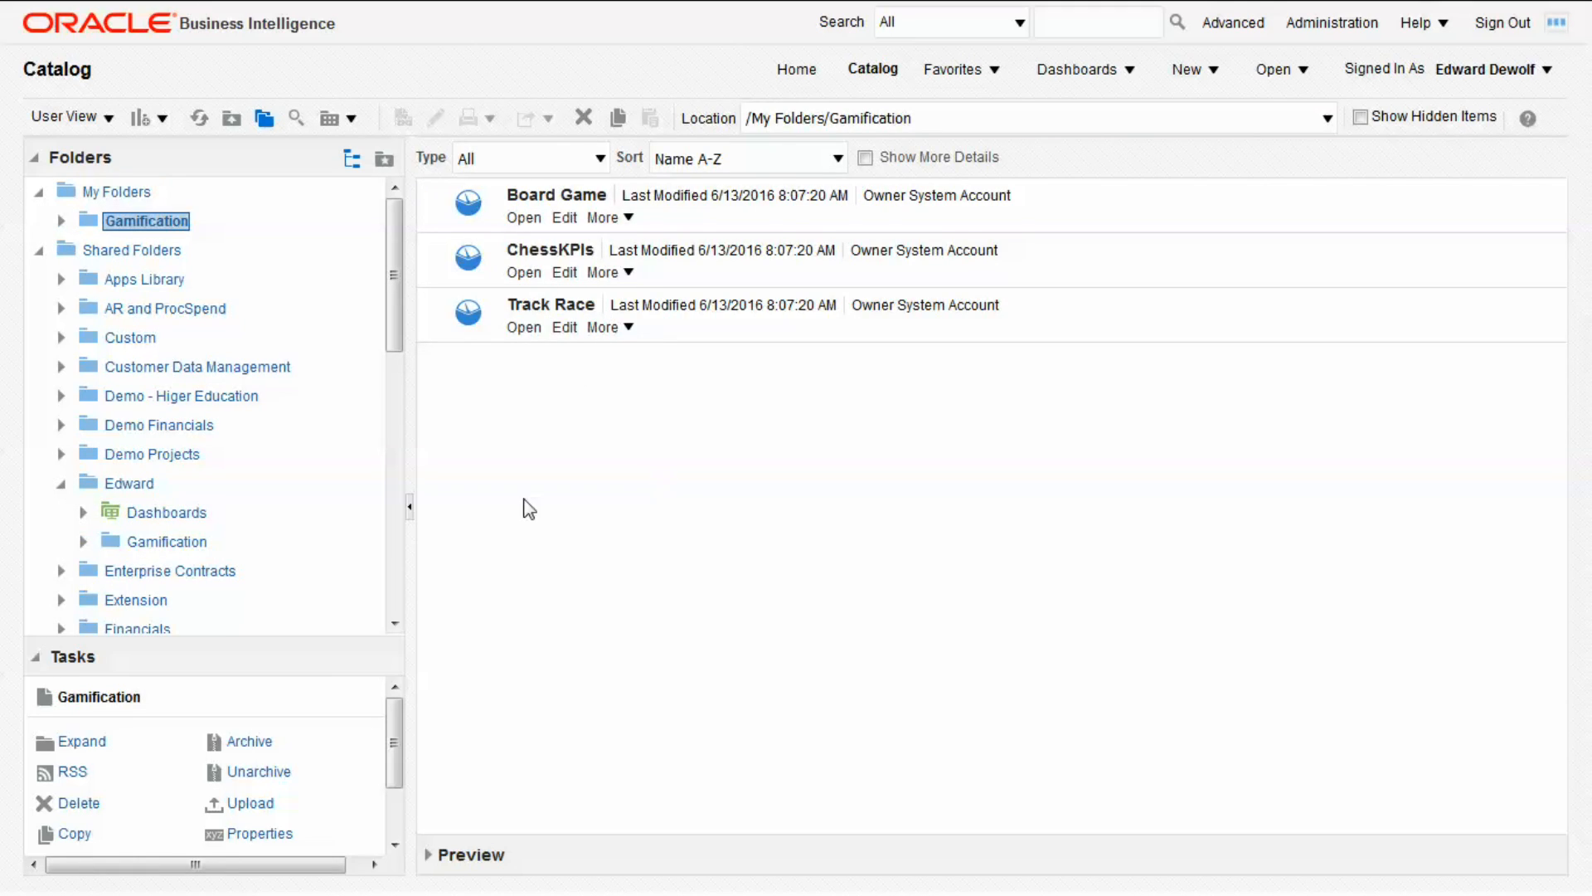
Browse Edward's Dashboards, expand Account Detail Dashboard, and reveal Archive among Opportunity Breakdown's actions.
{"action": "left_click", "coordinate": [166, 513]}
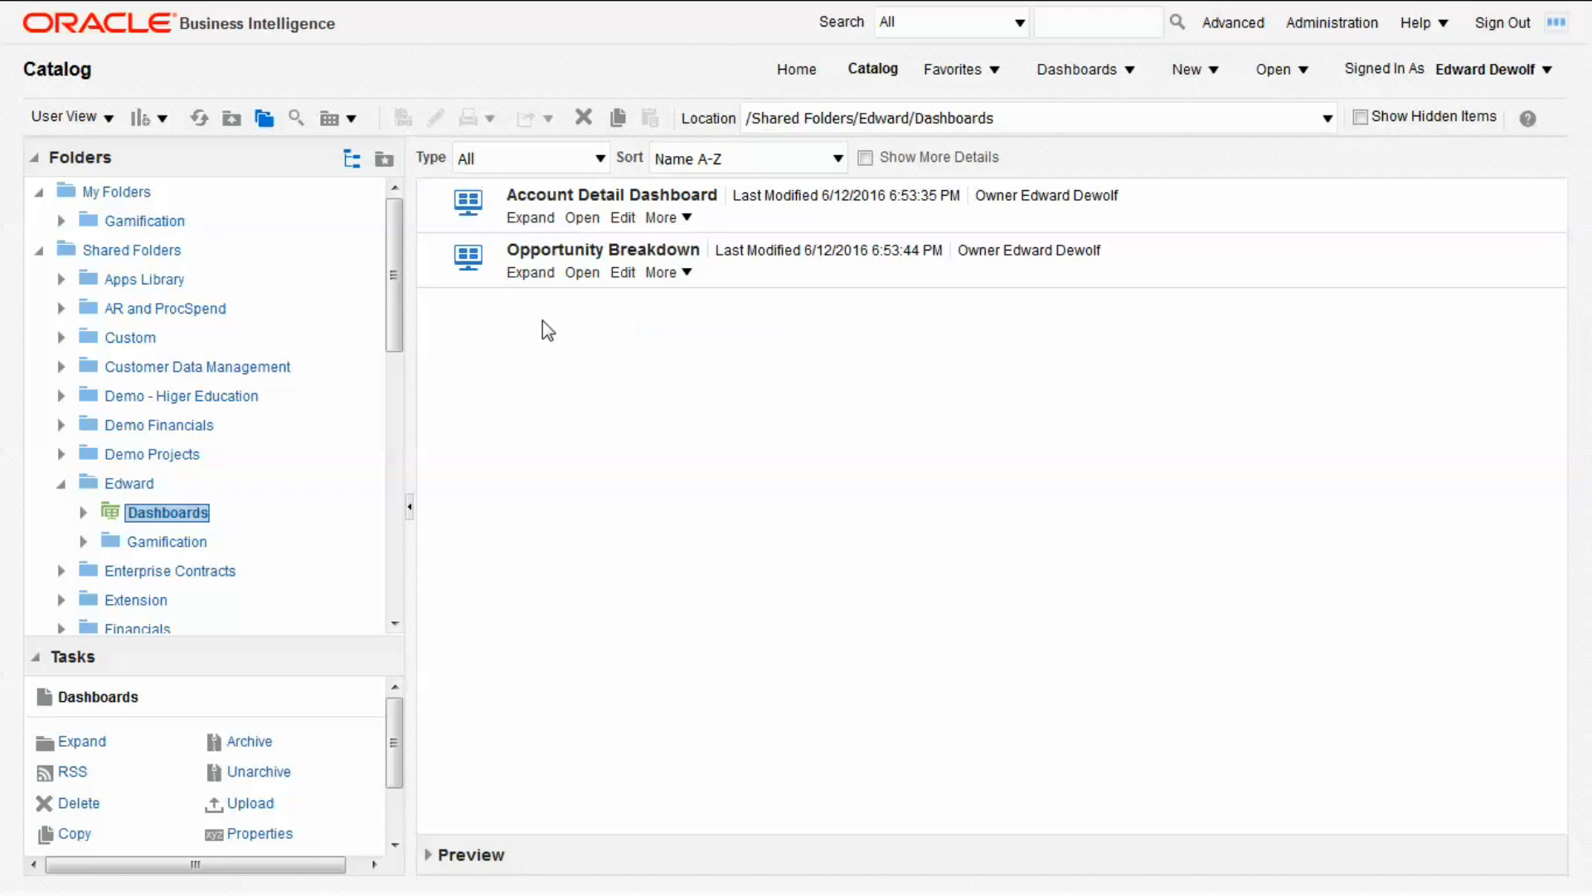
{"action": "mouse_move", "coordinate": [559, 377]}
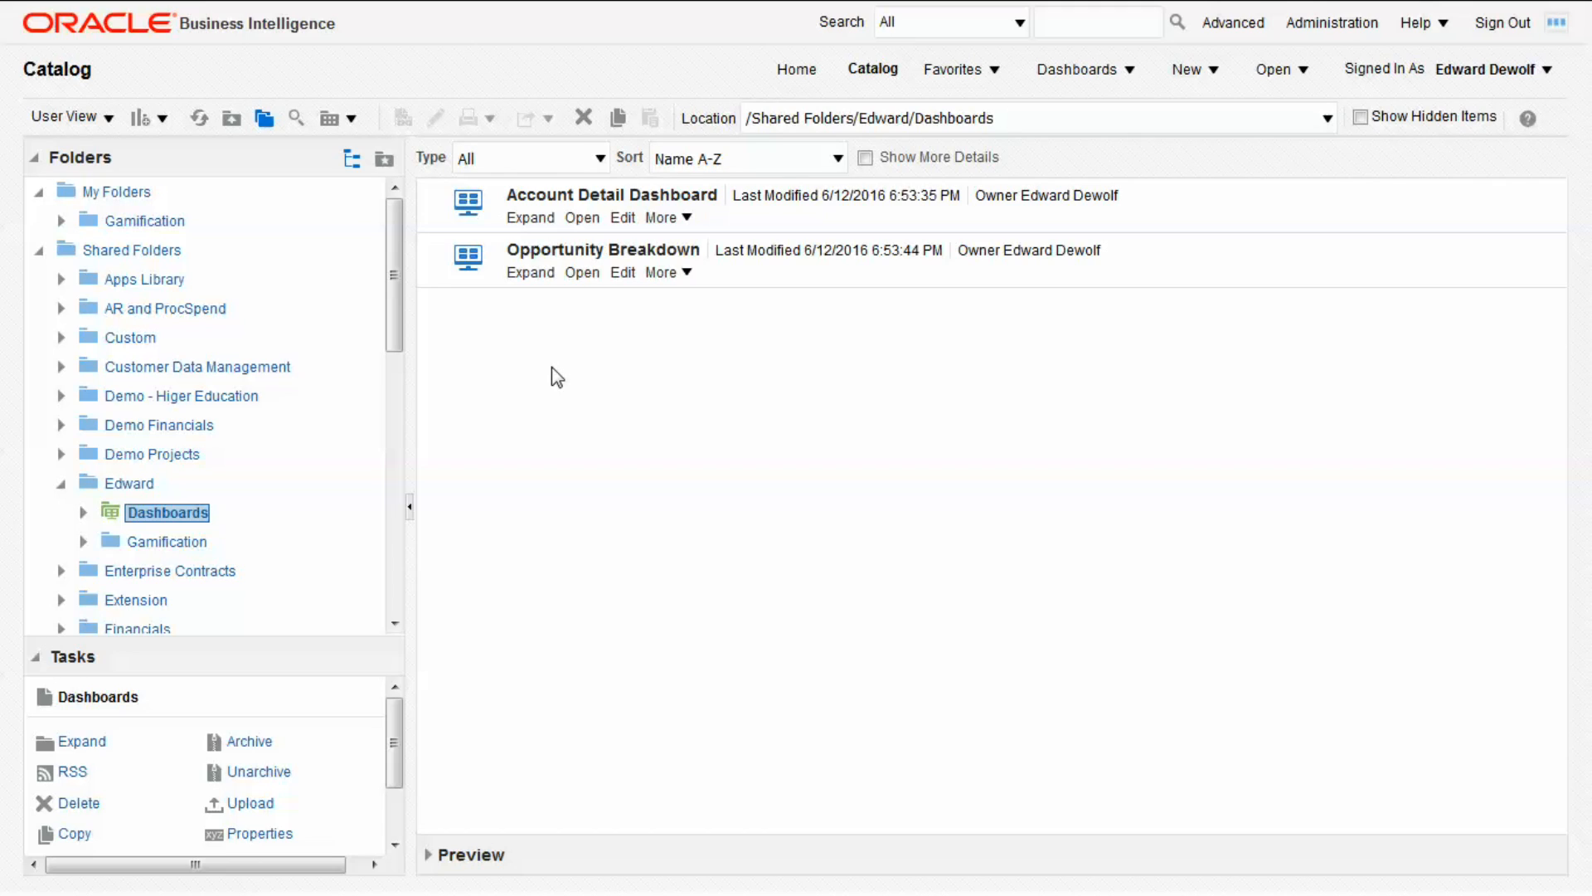
{"action": "mouse_move", "coordinate": [531, 217]}
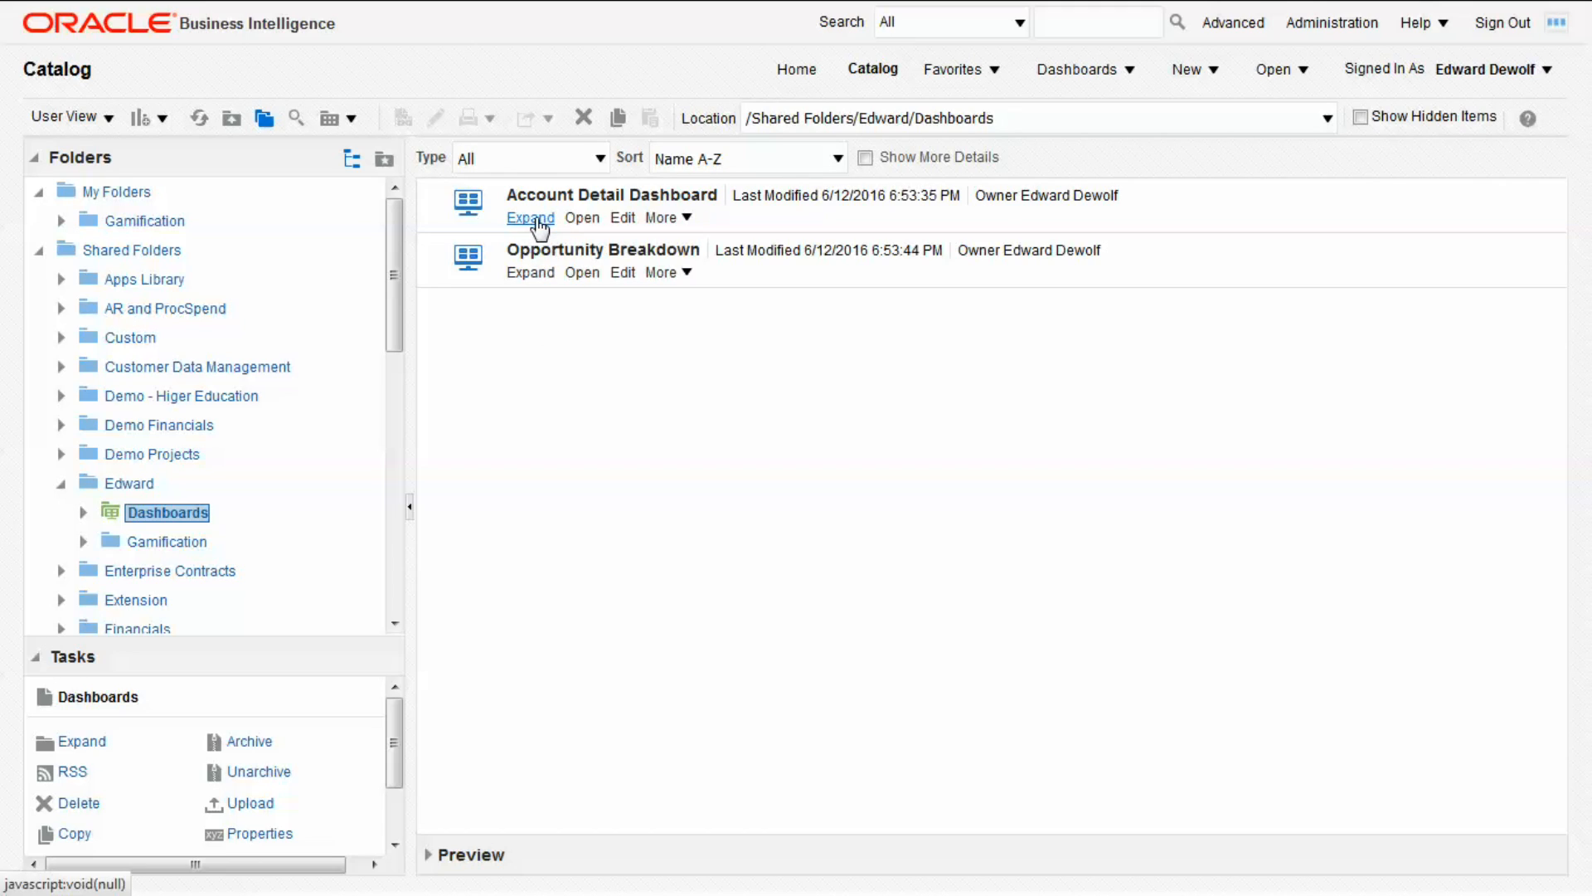
{"action": "left_click", "coordinate": [530, 218]}
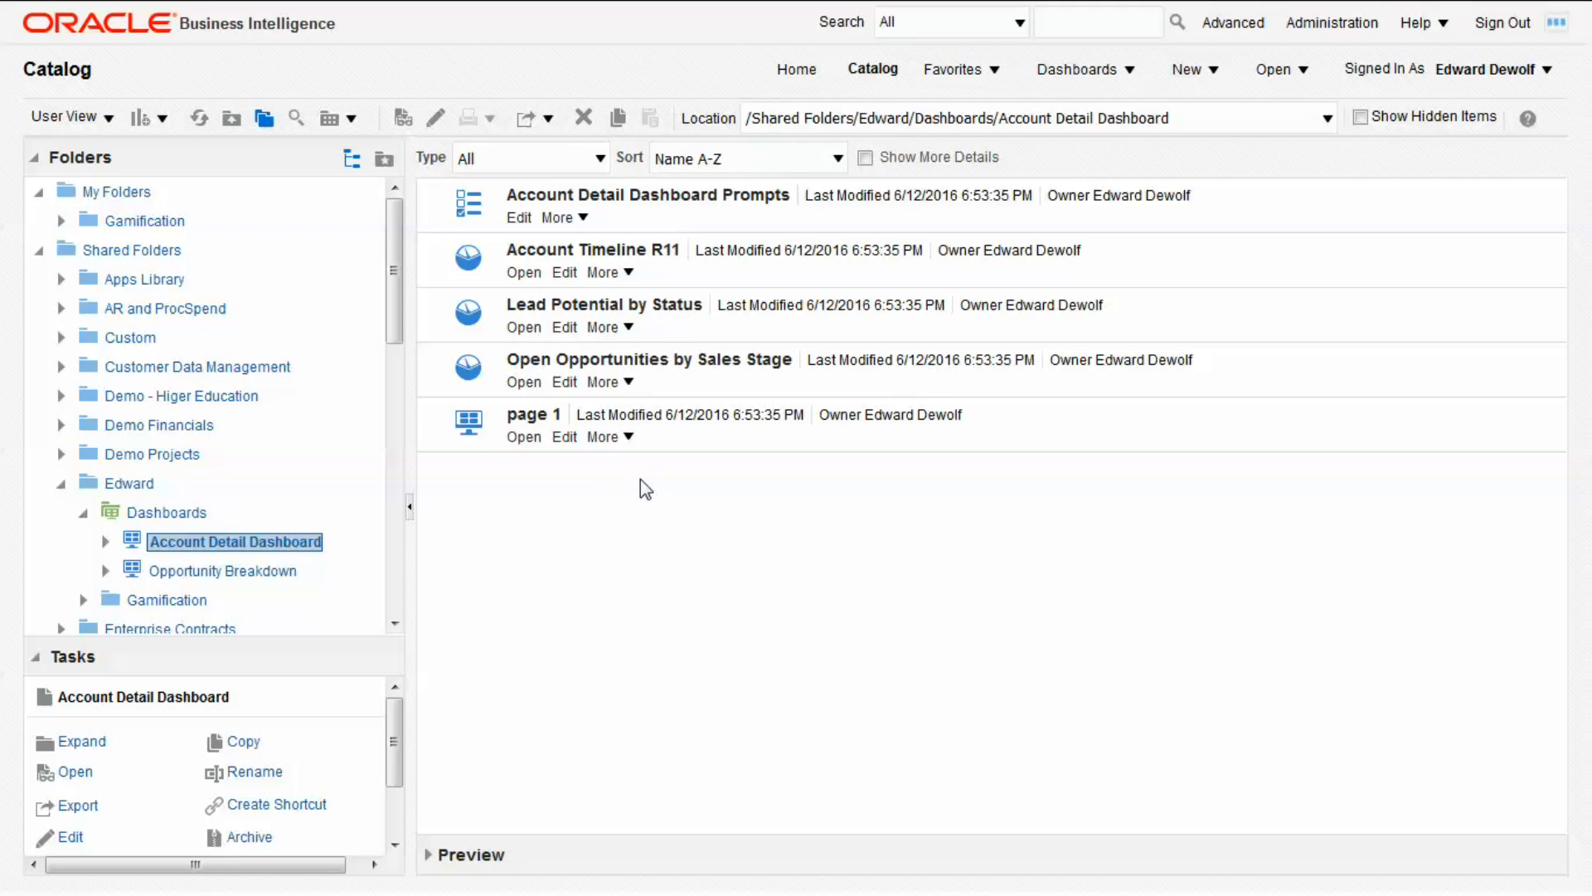
{"action": "mouse_move", "coordinate": [194, 512]}
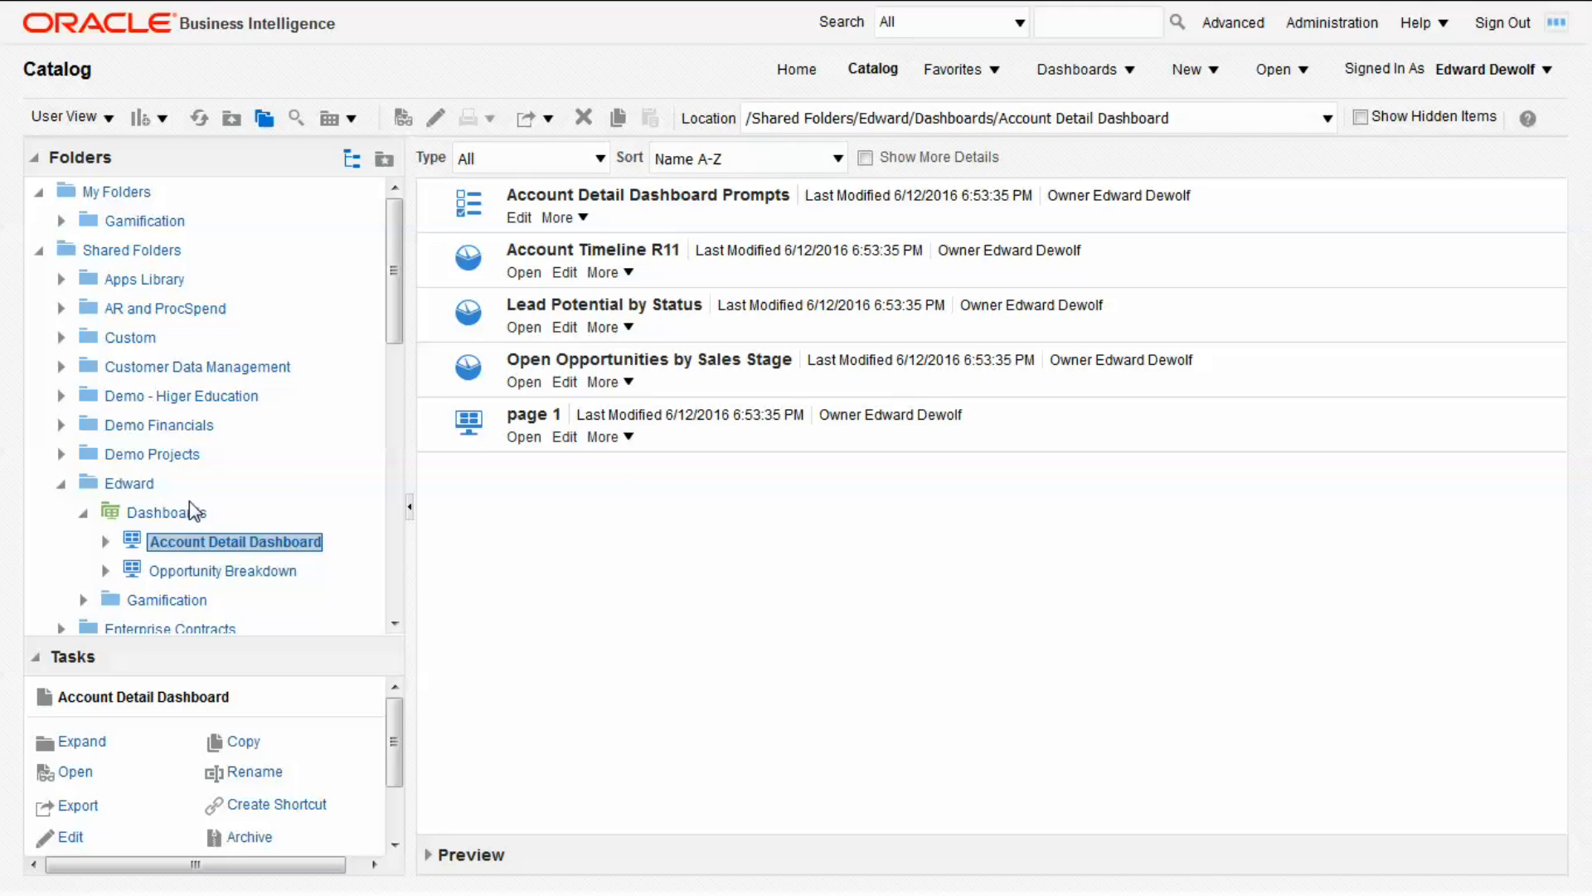
{"action": "left_click", "coordinate": [168, 511]}
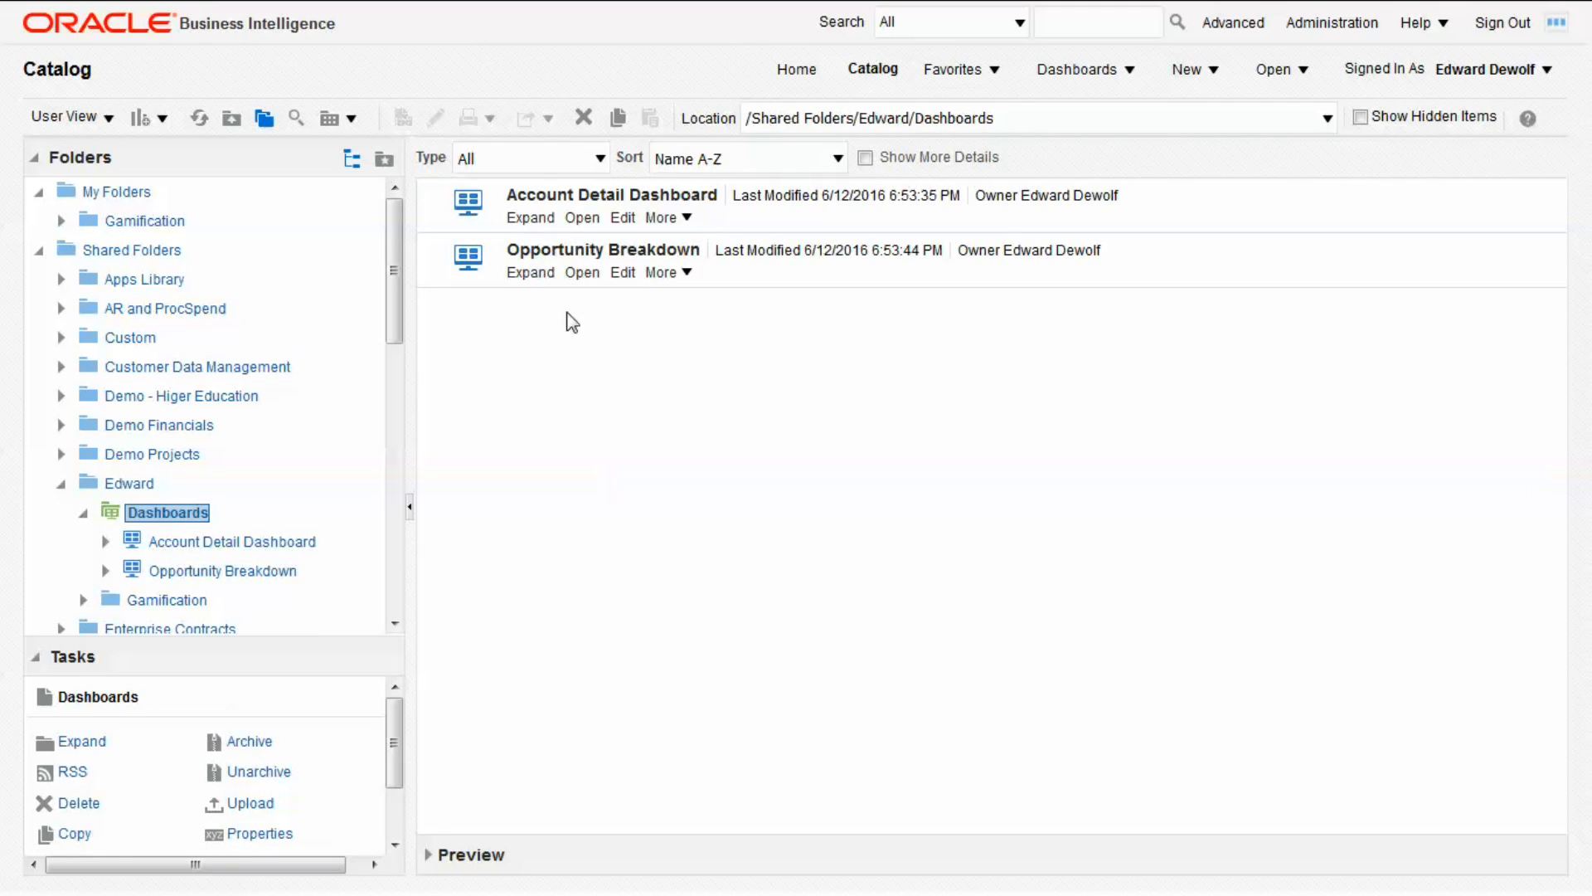
{"action": "left_click", "coordinate": [662, 272]}
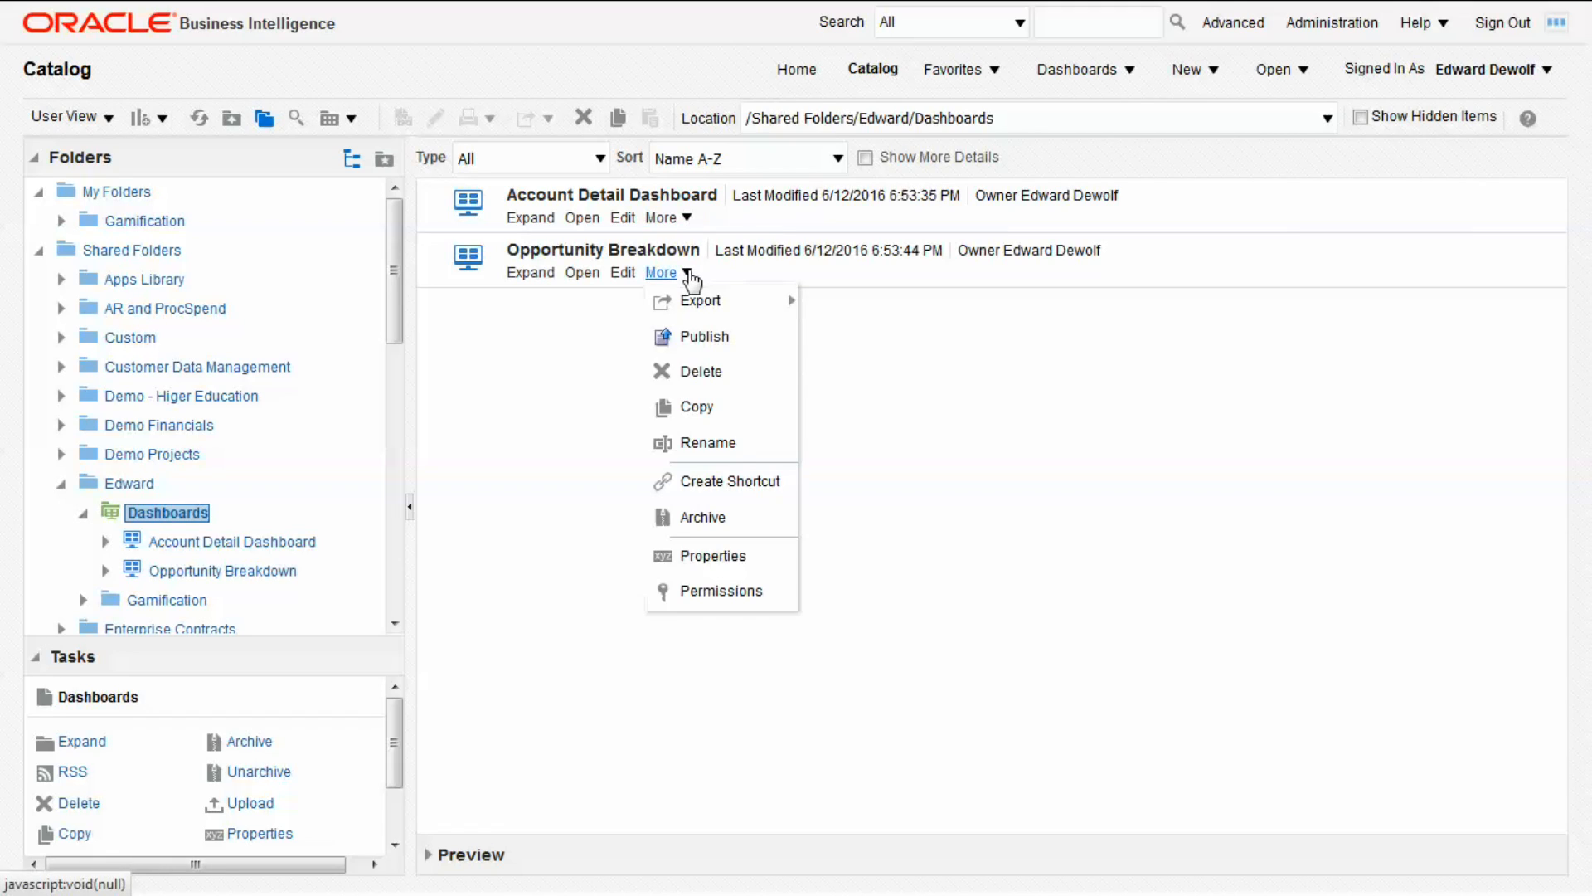